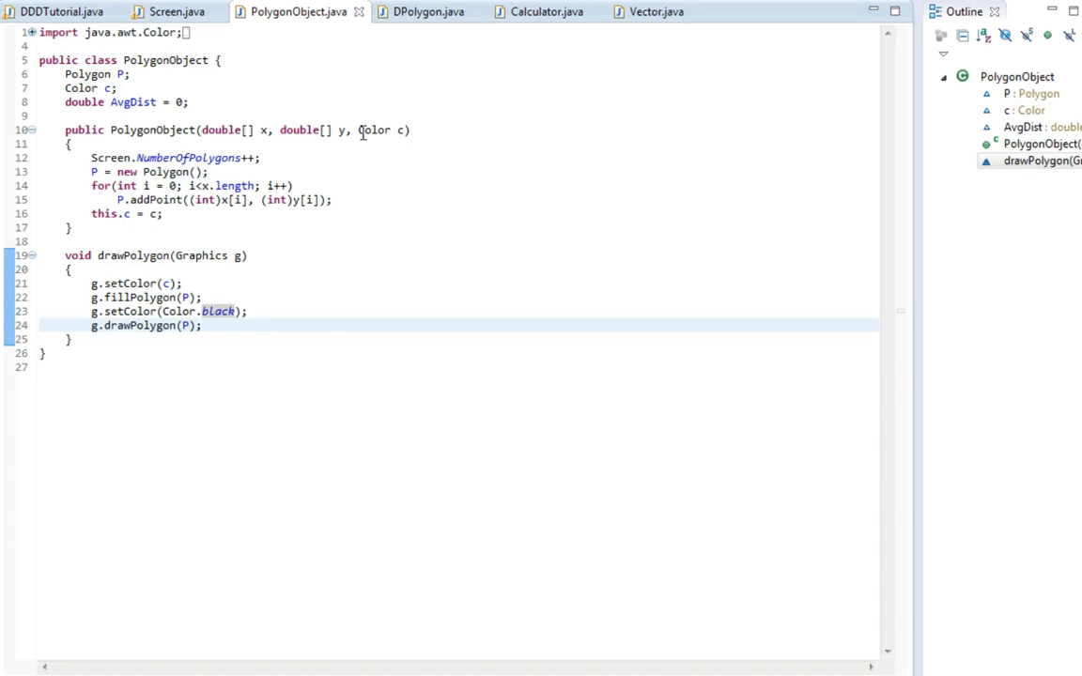
mouse_move(385, 56)
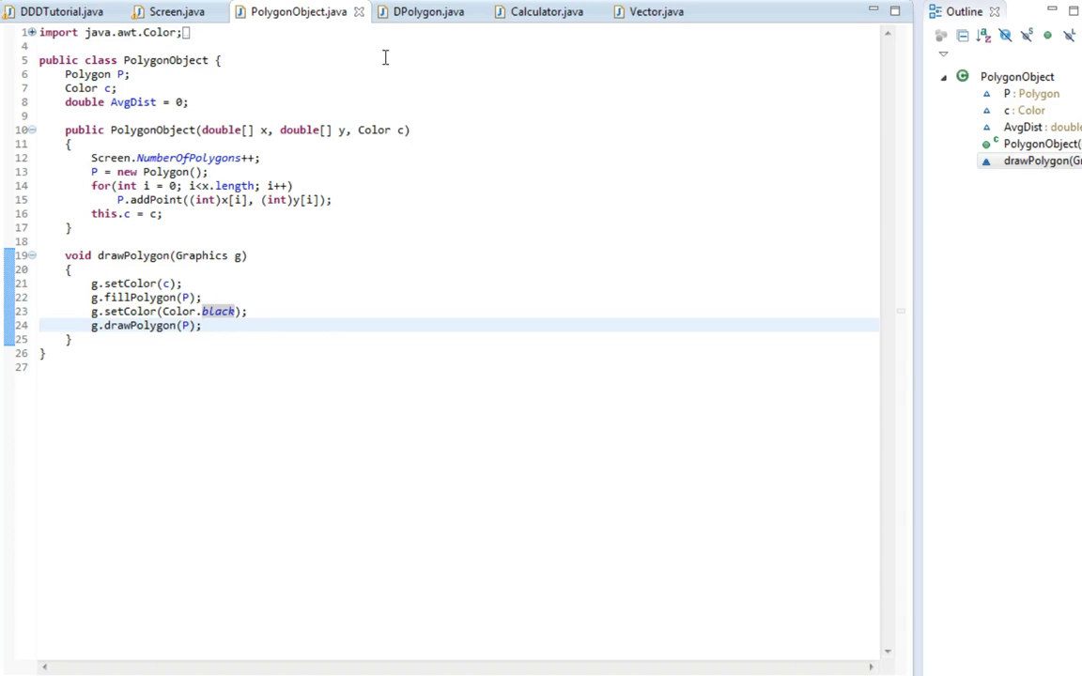
Bring up DPolygon.java and review how createPolygon and updatePolygon total Calculator.t for AvgDist.
click(422, 11)
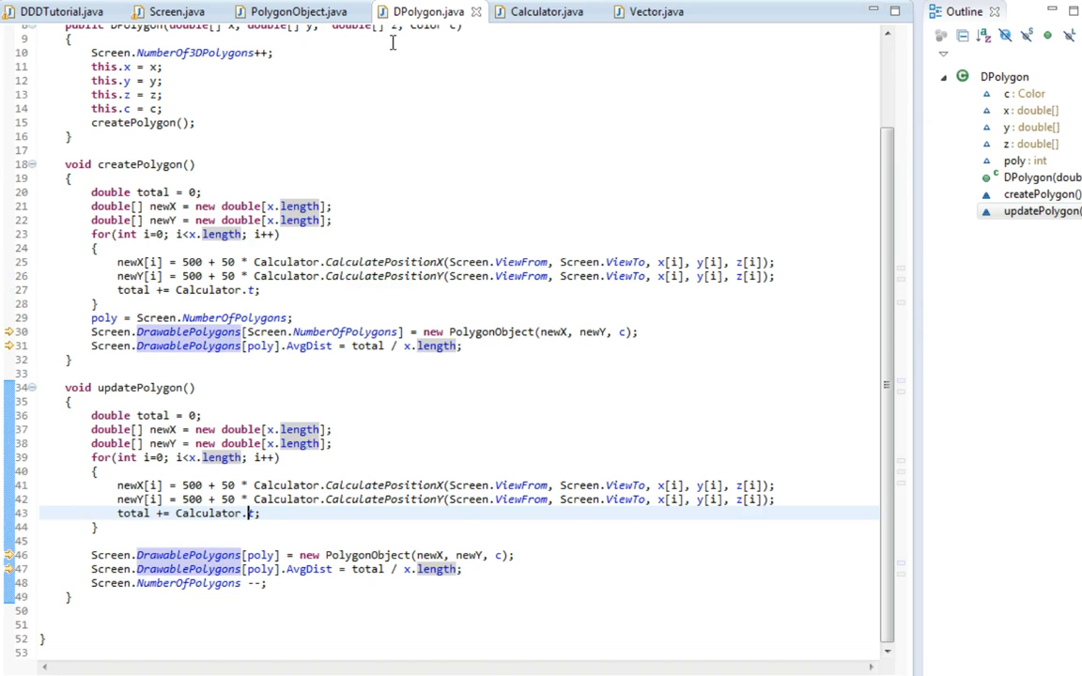
mouse_move(206, 274)
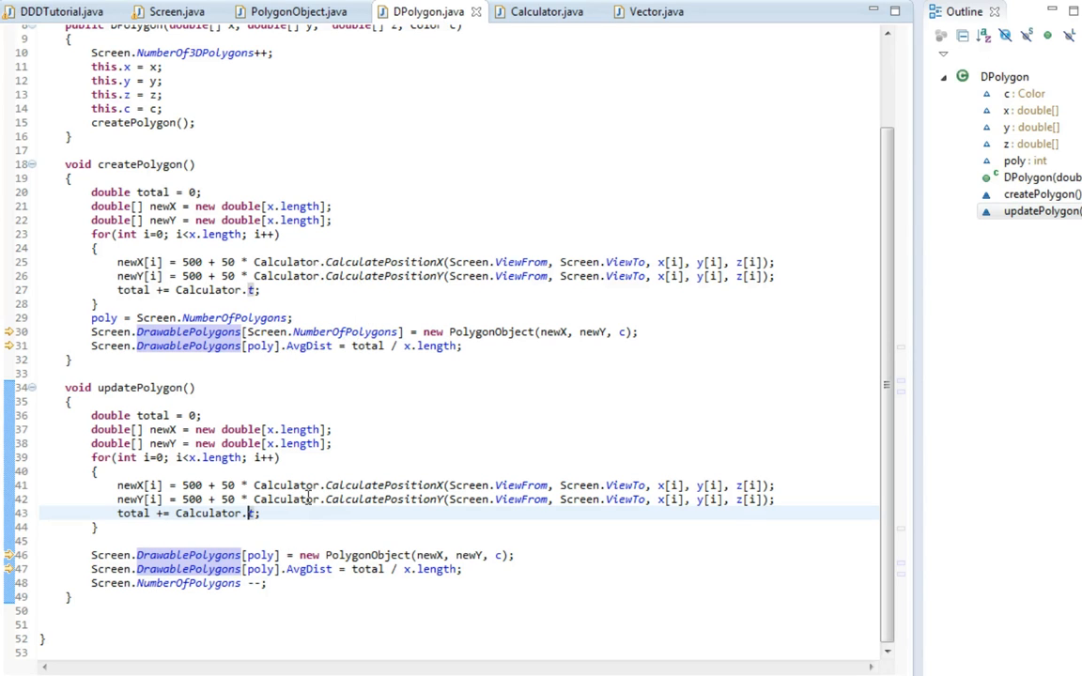
double_click(207, 513)
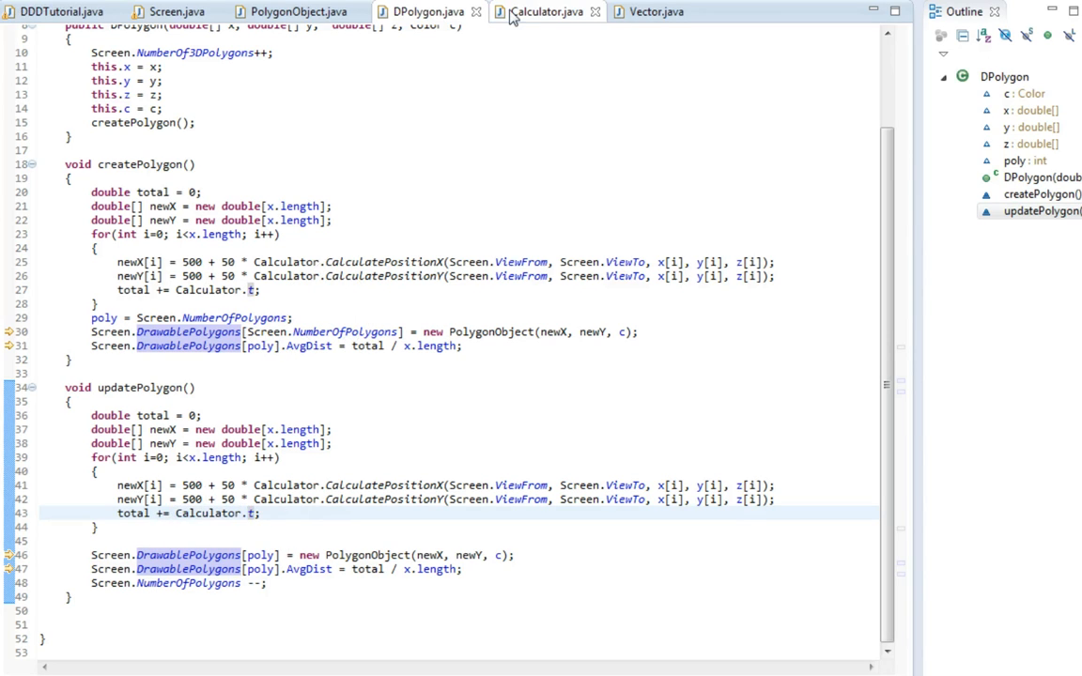
click(543, 12)
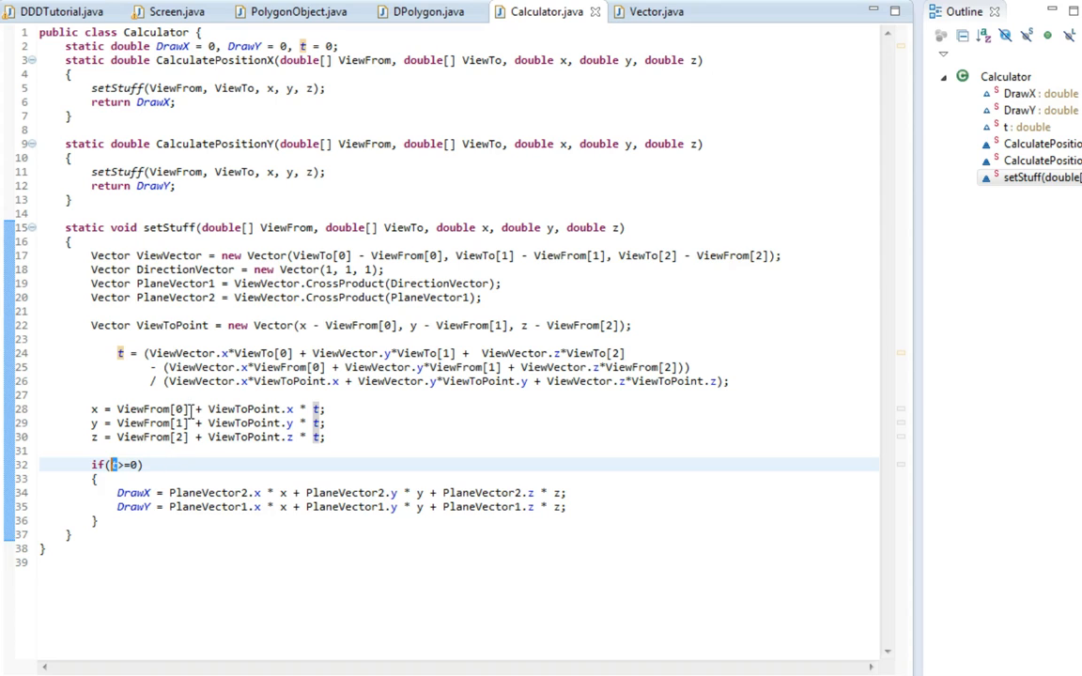
mouse_move(184, 380)
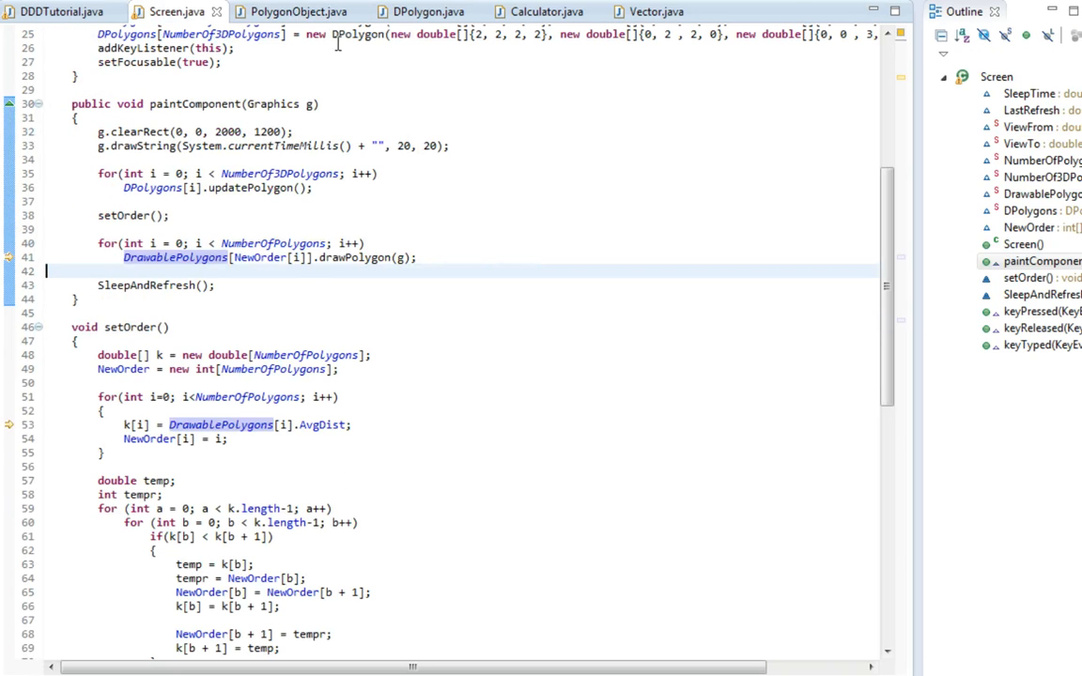
click(421, 12)
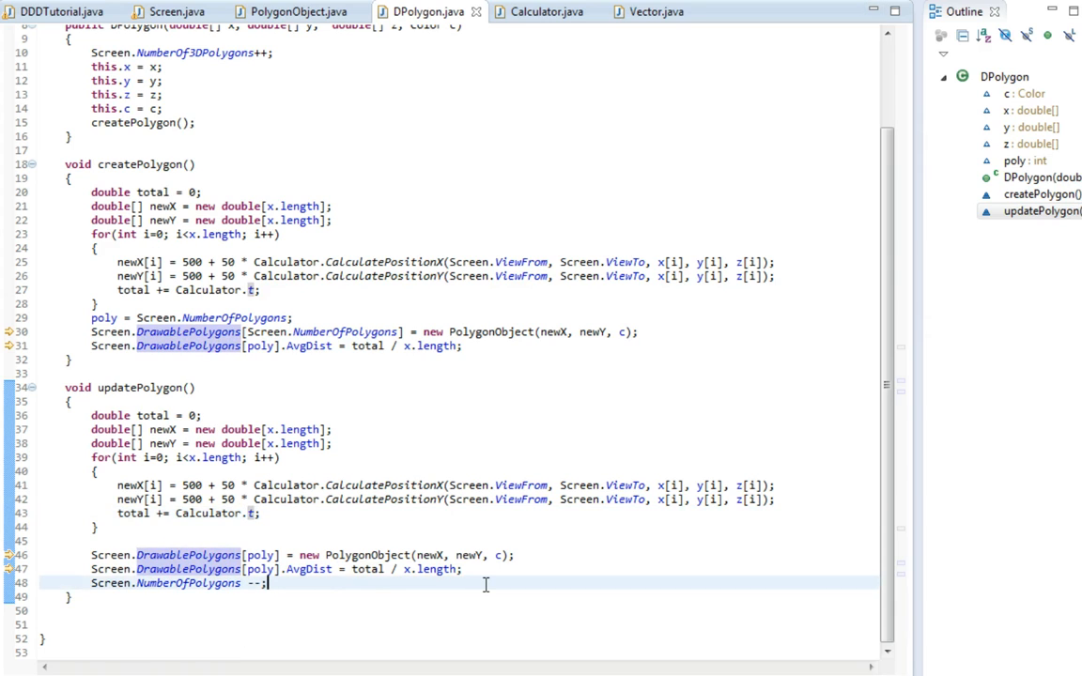
Start a void GetDist() method with double total = 0 and a for loop over x.length.
text(void Get)
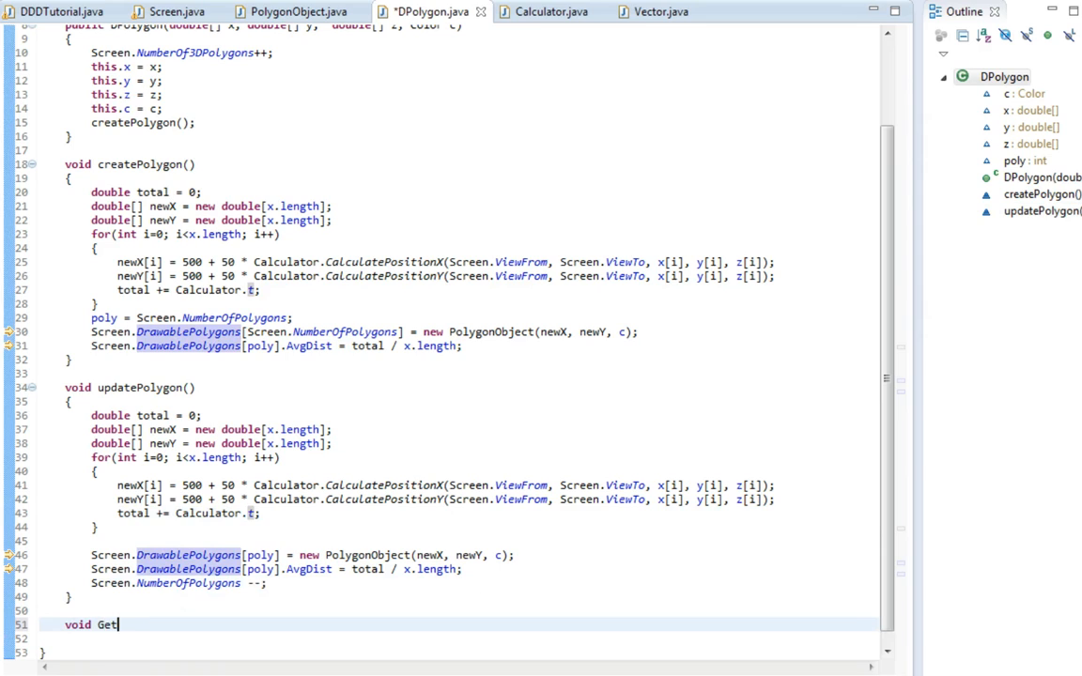
text(Dist())
click(460, 638)
text({)
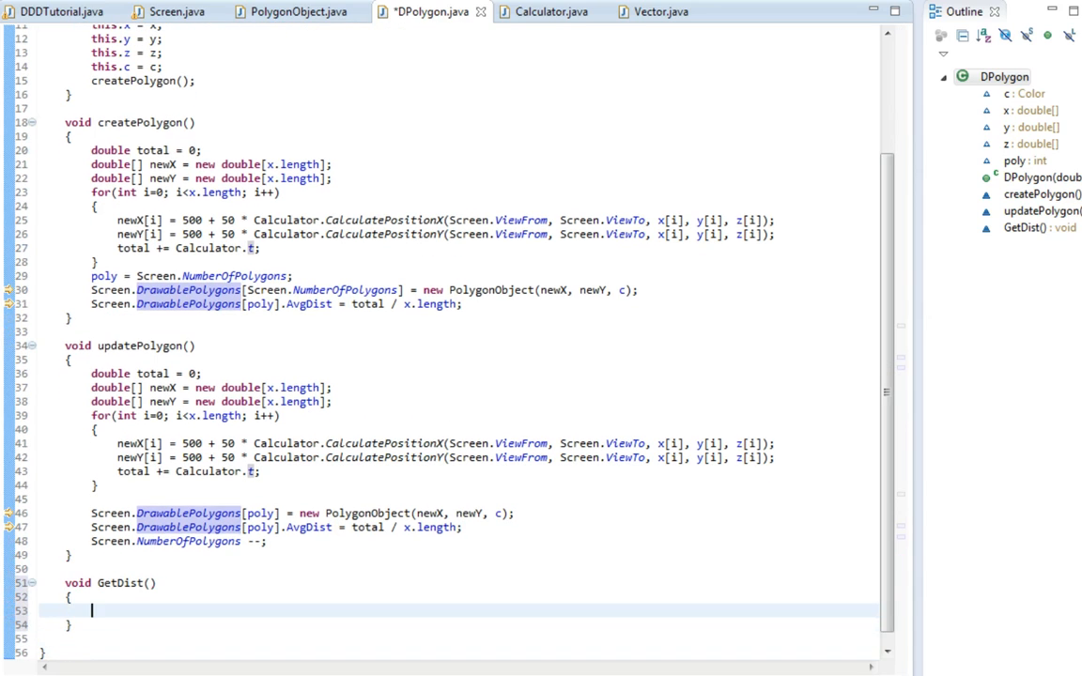
text(double)
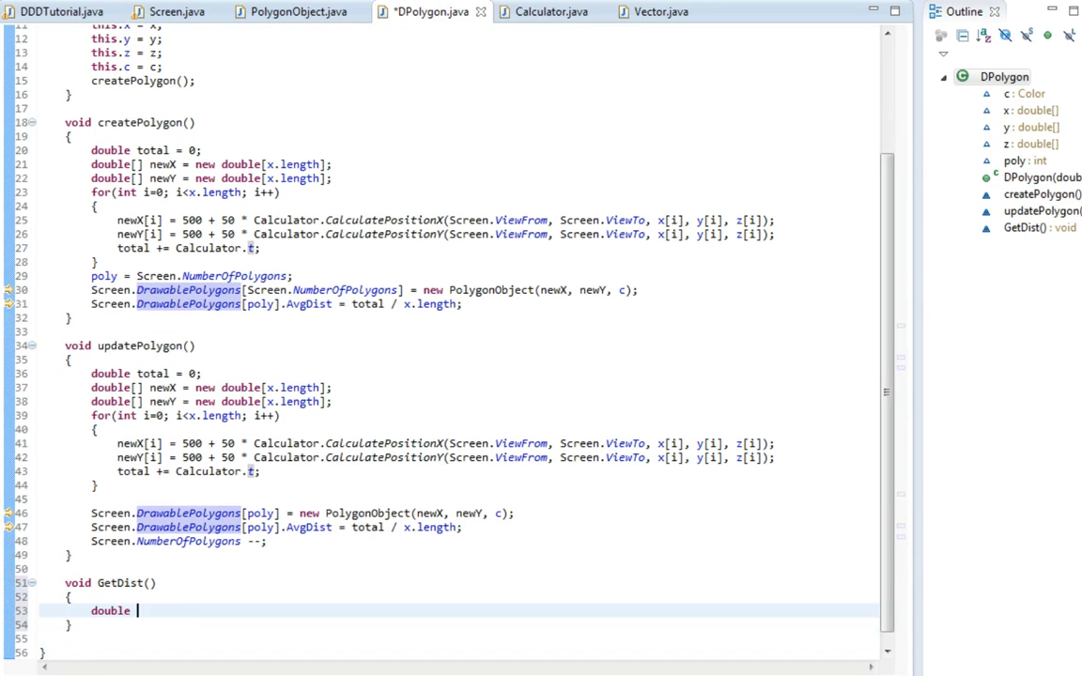
text(total = 0;)
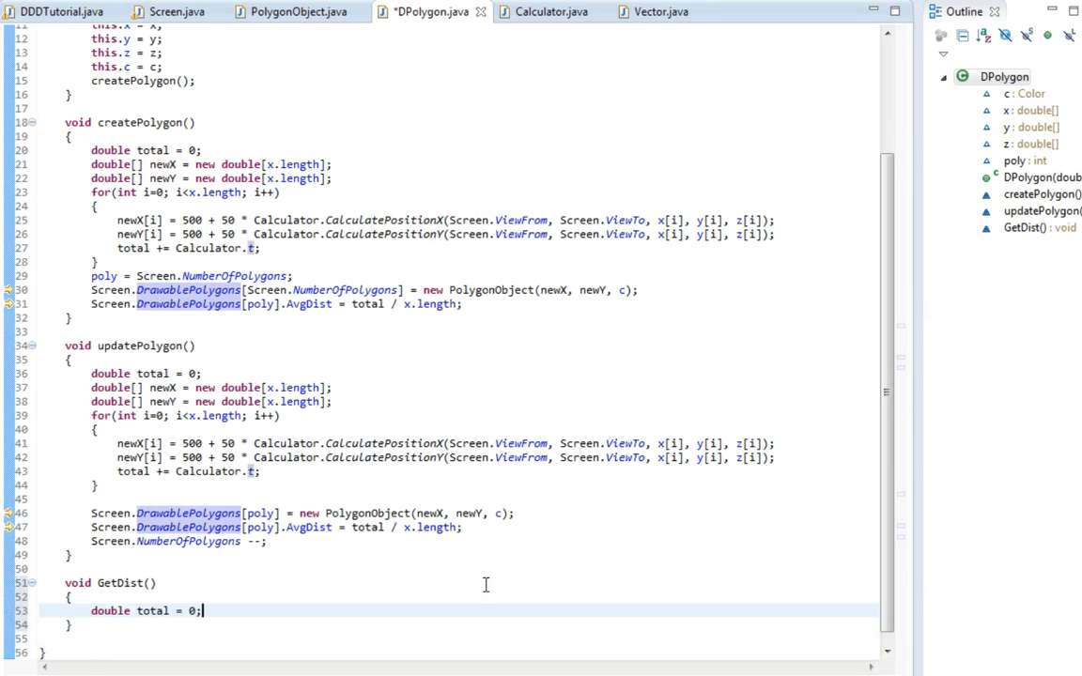
text(for(int i=0)
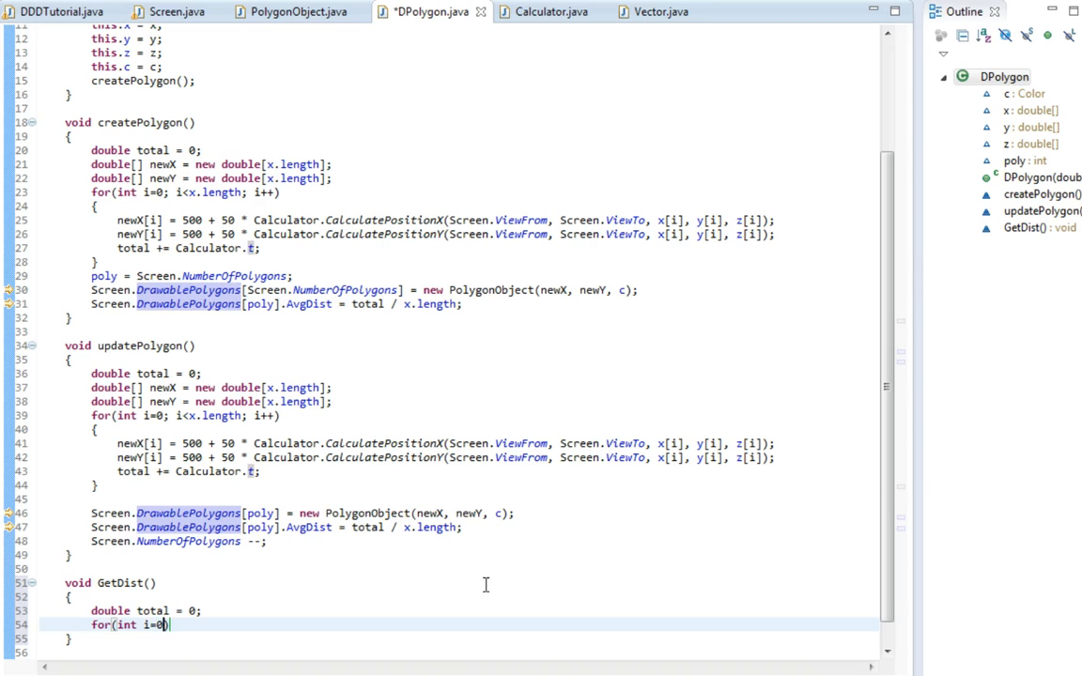
text(; i<))
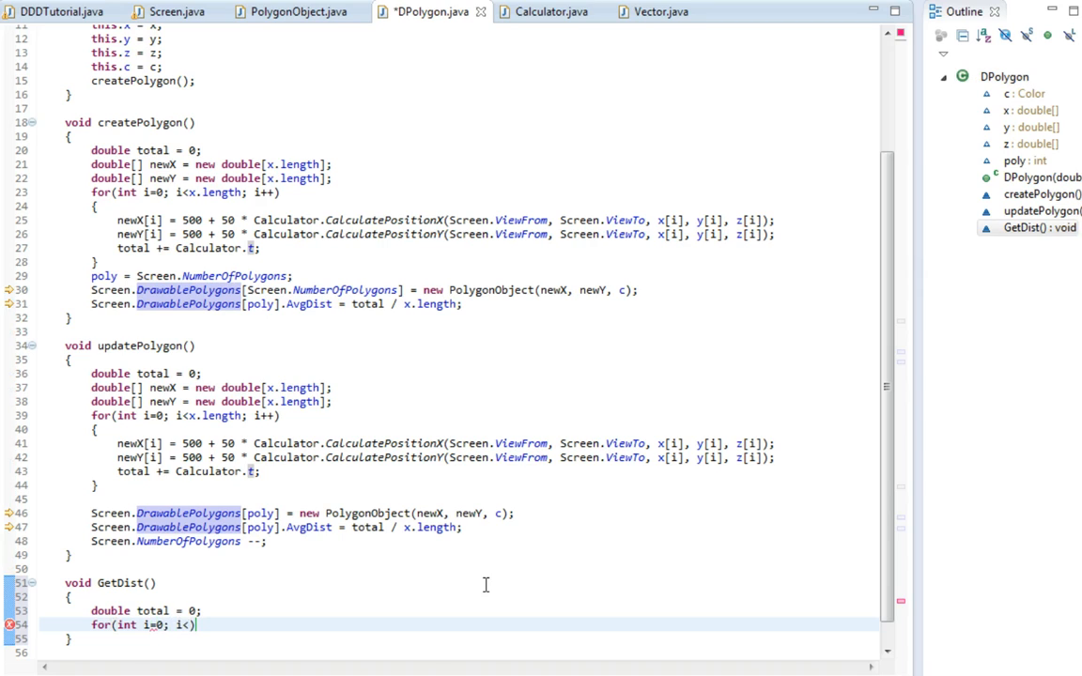
text(.length; i++)
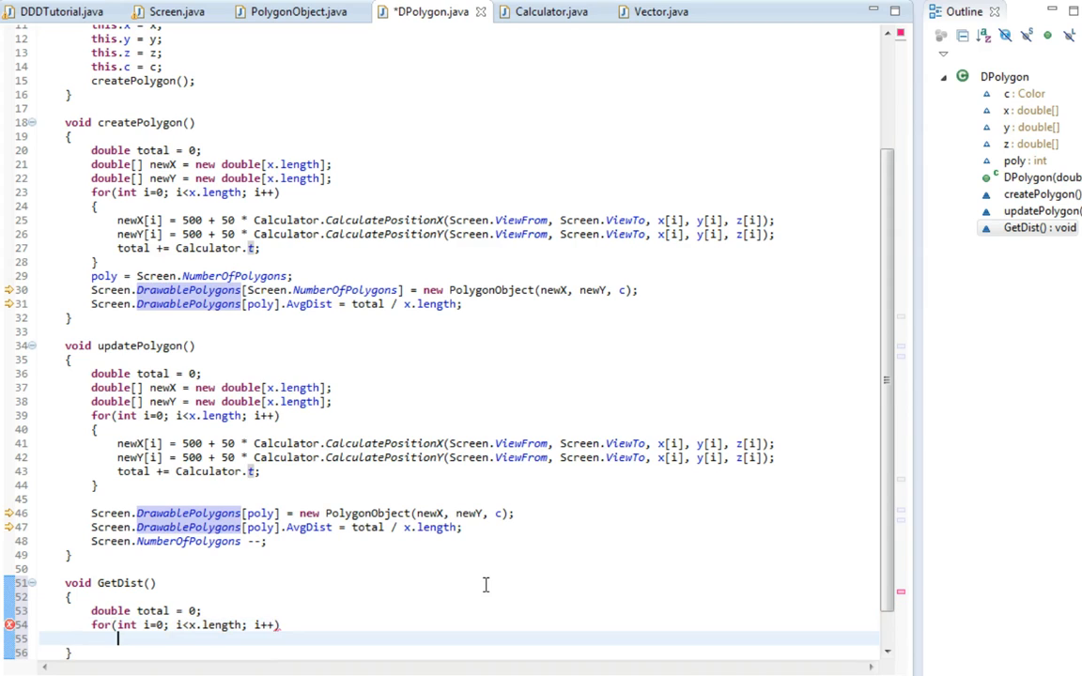
Inside the loop add total += GetDistanceToP(i);.
text(t)
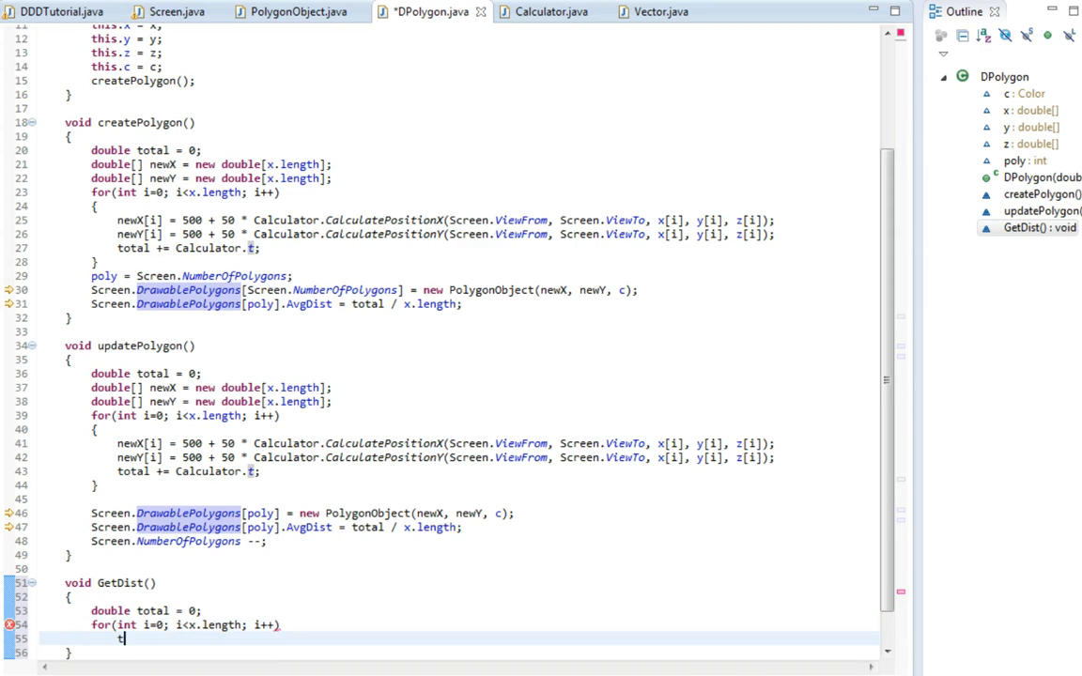
text(otal)
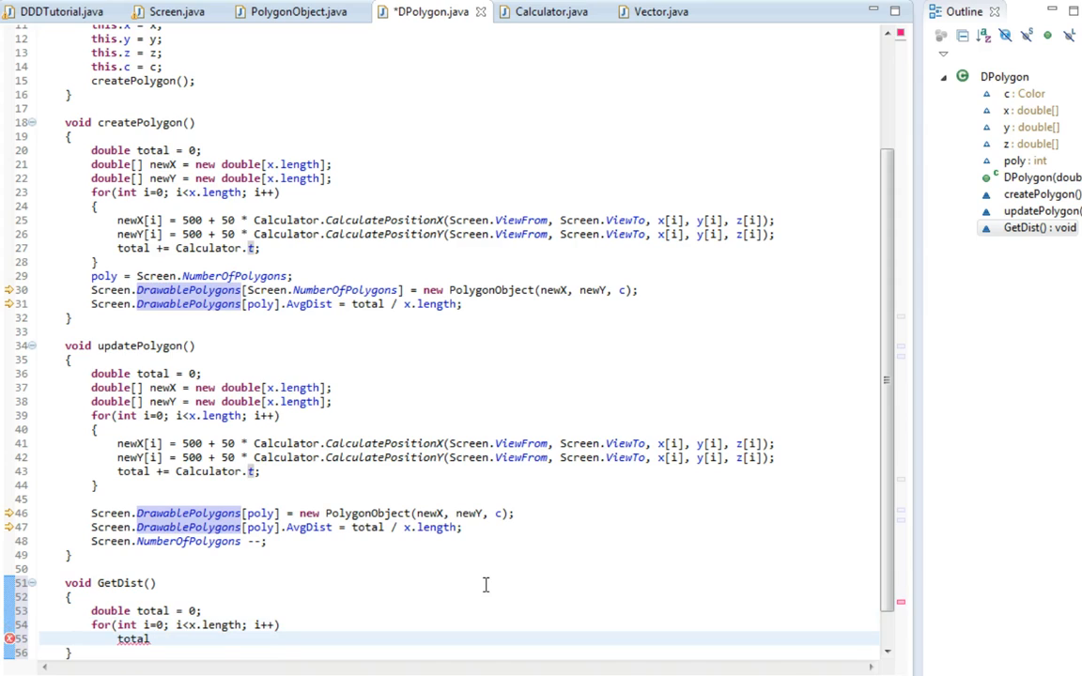
text(+=)
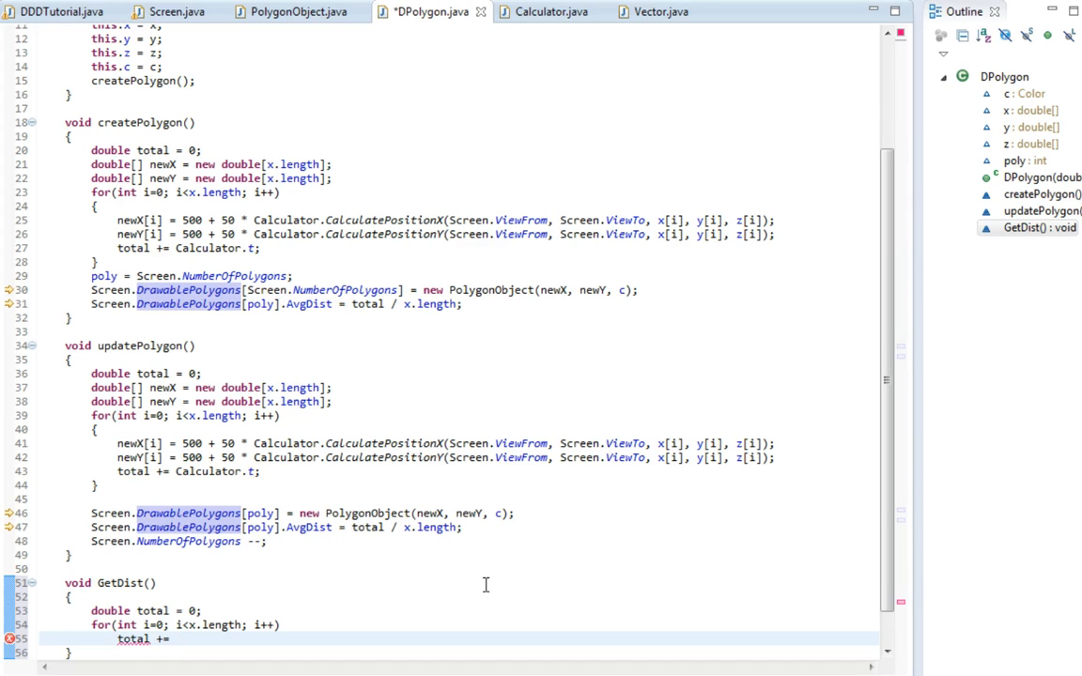
click(172, 638)
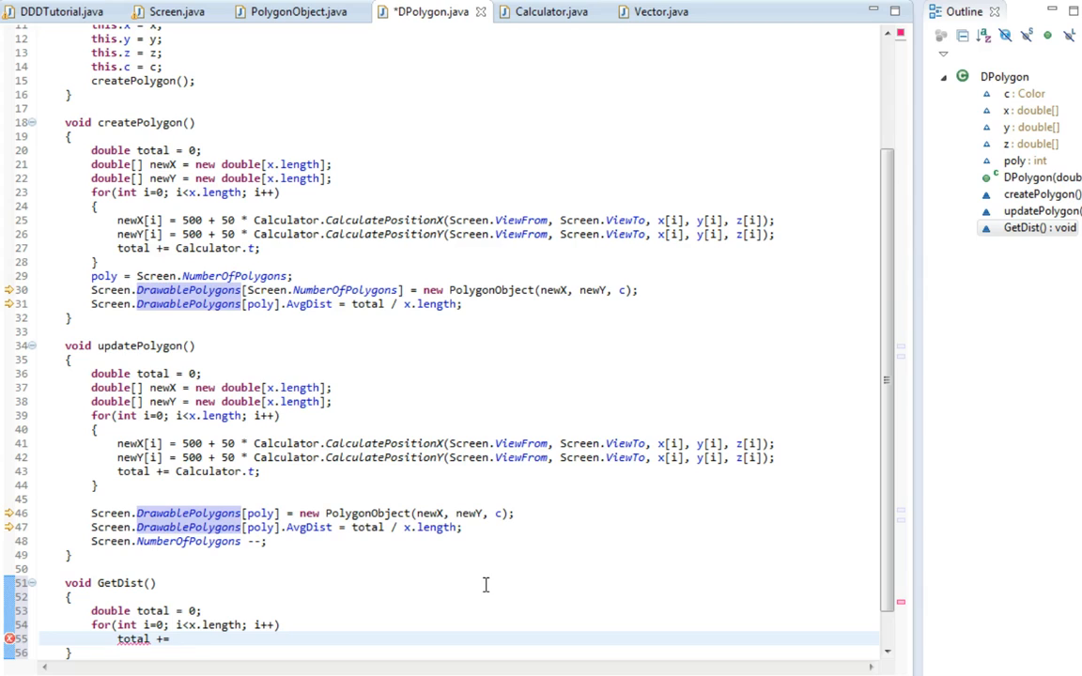
text(GetDistance)
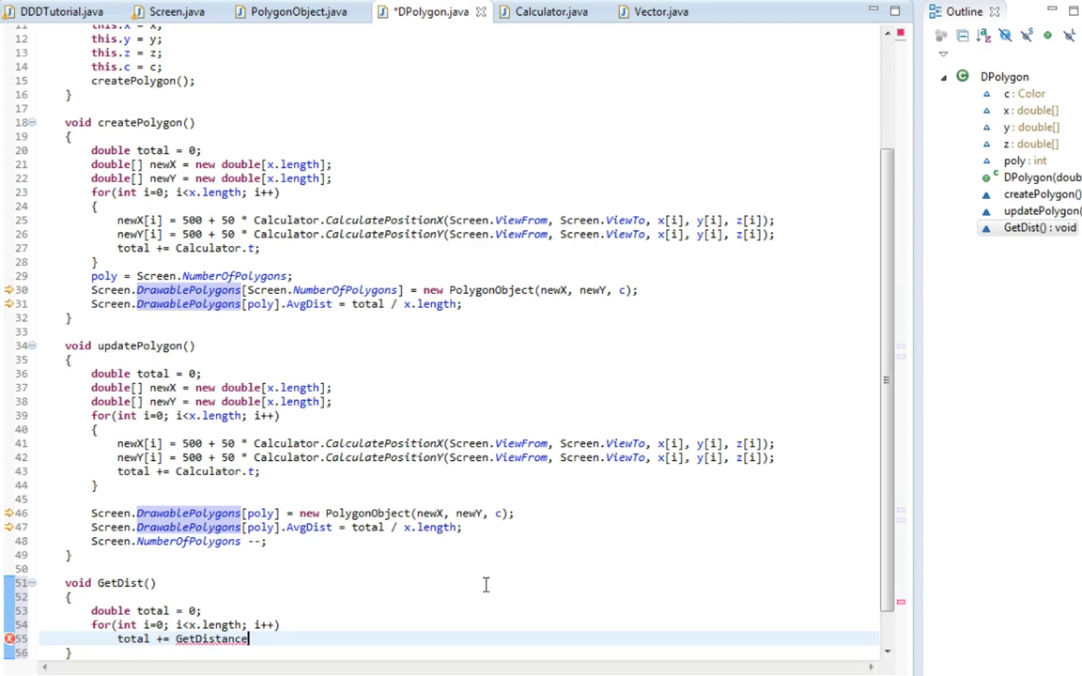
text(())
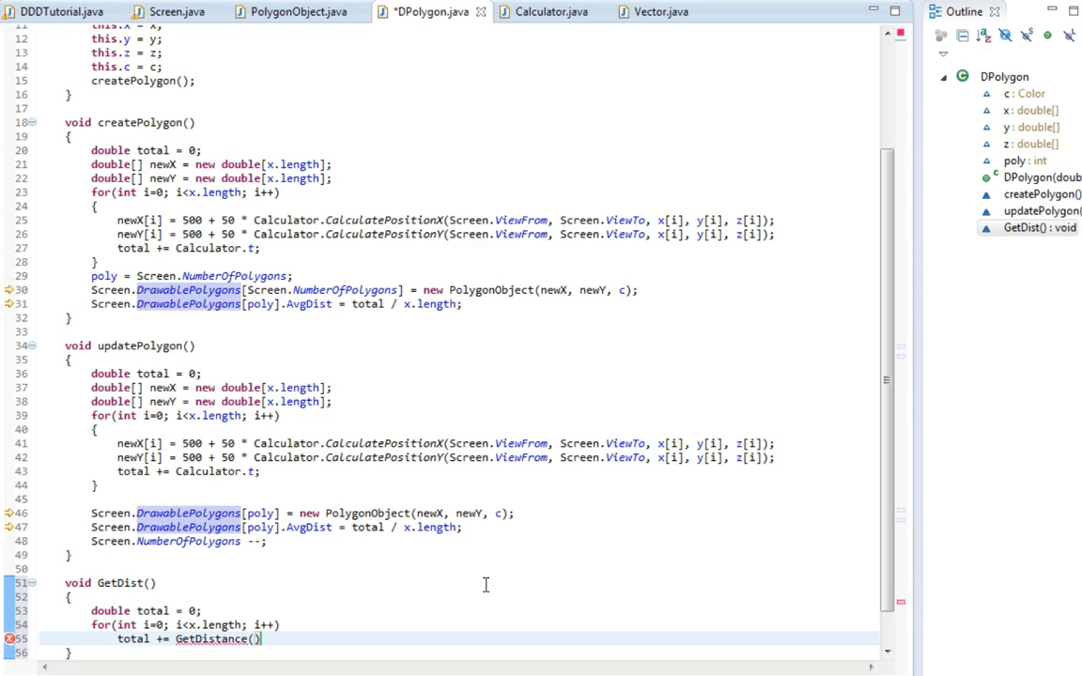
text(ToP)
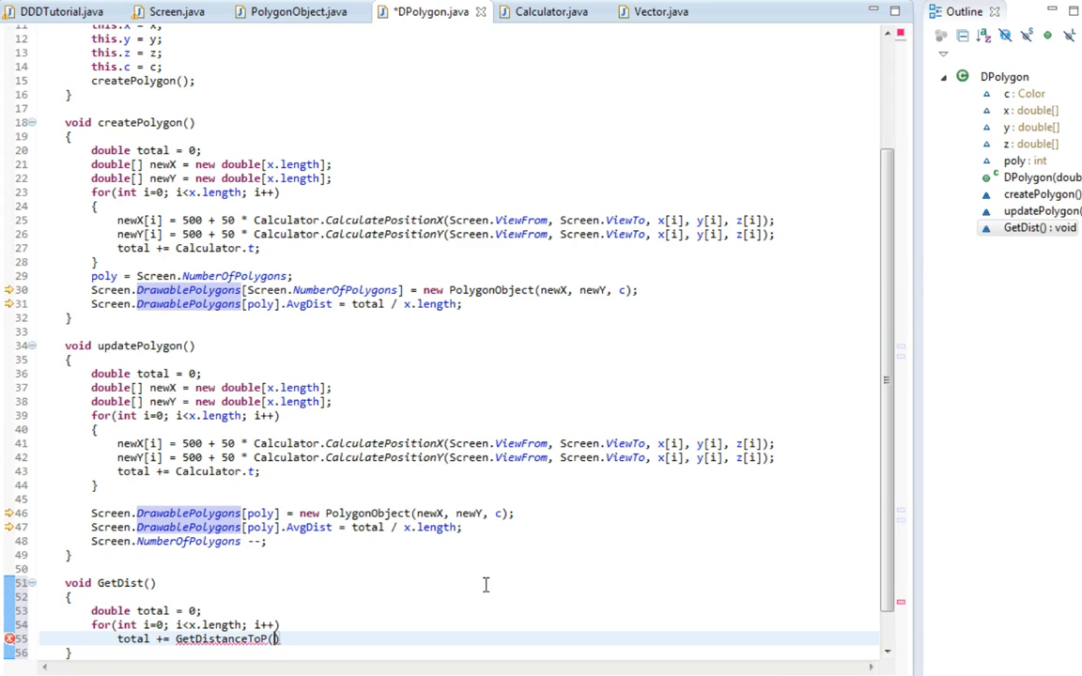
text(i)
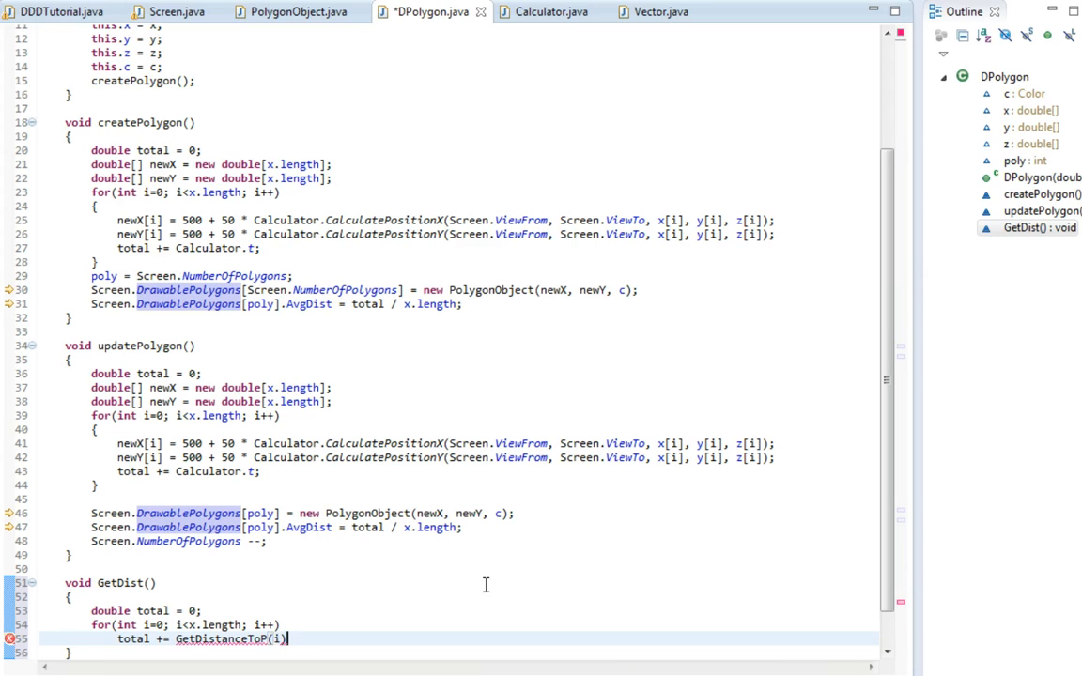
text(;)
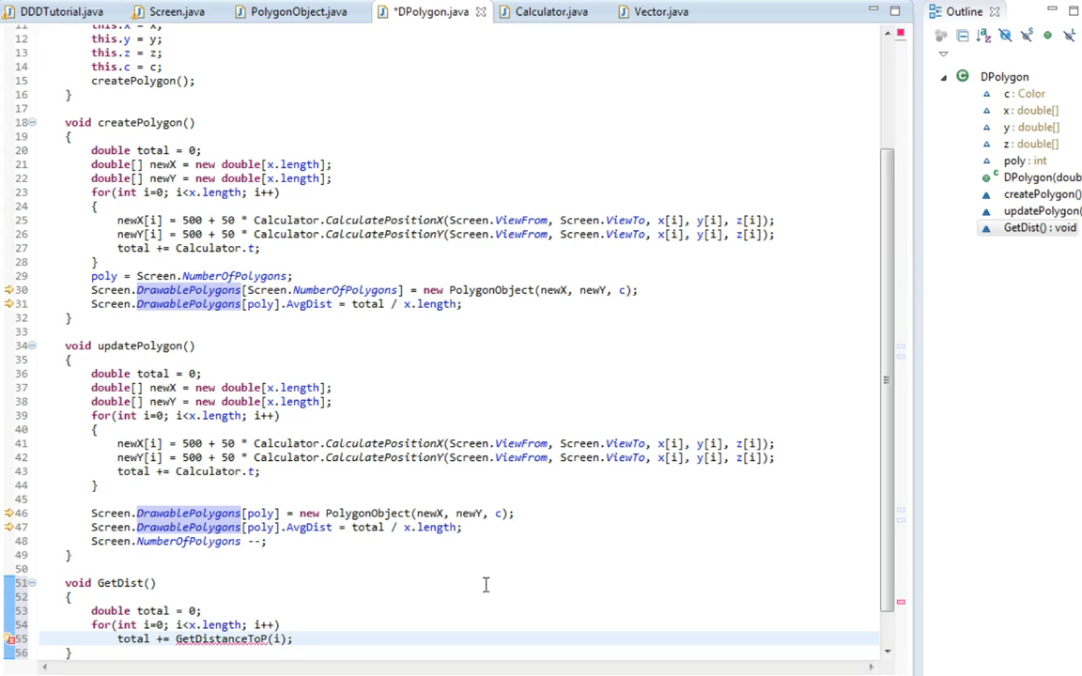
scroll(down, 3)
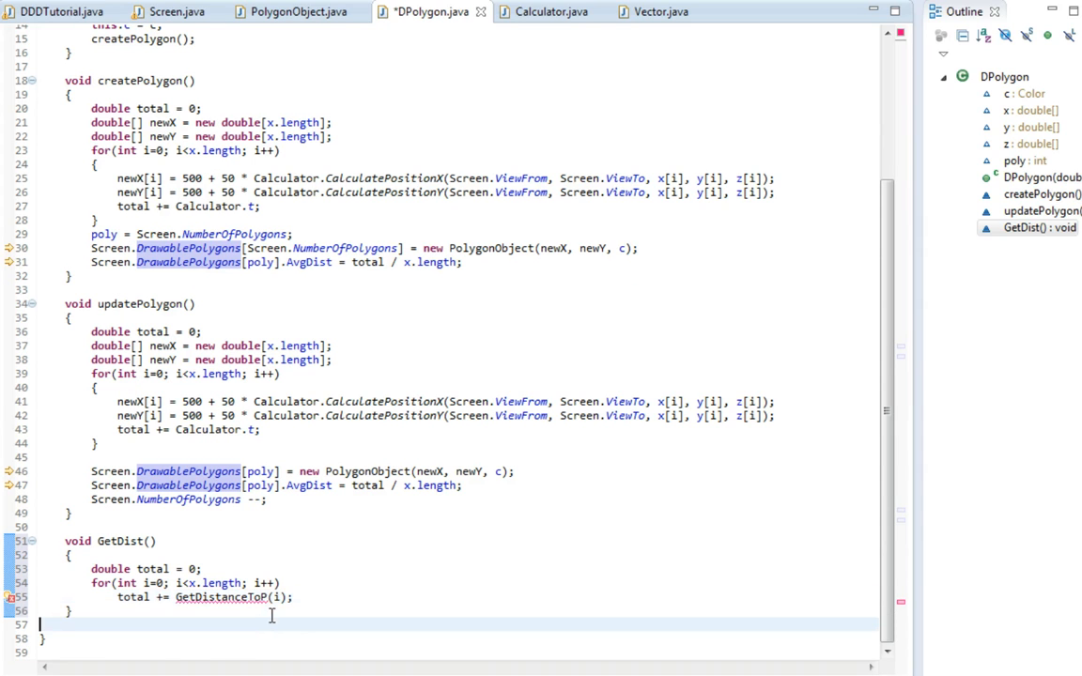
Write a GetDistanceToP(int i) method that currently just returns 0.
text(void Get)
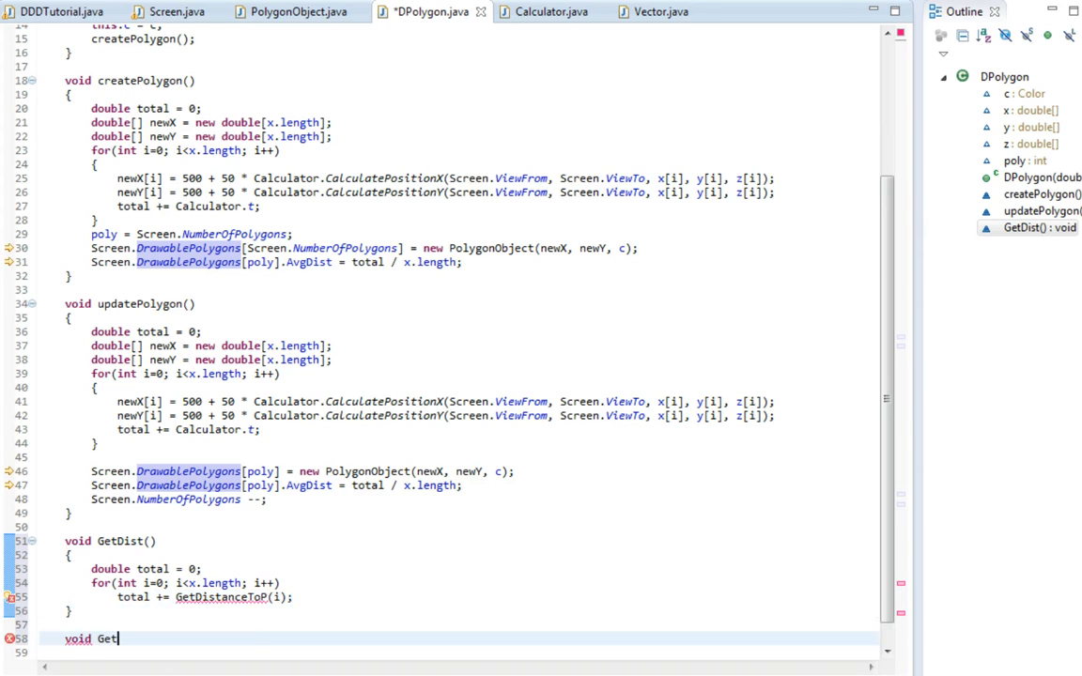
text(DistanceToP()
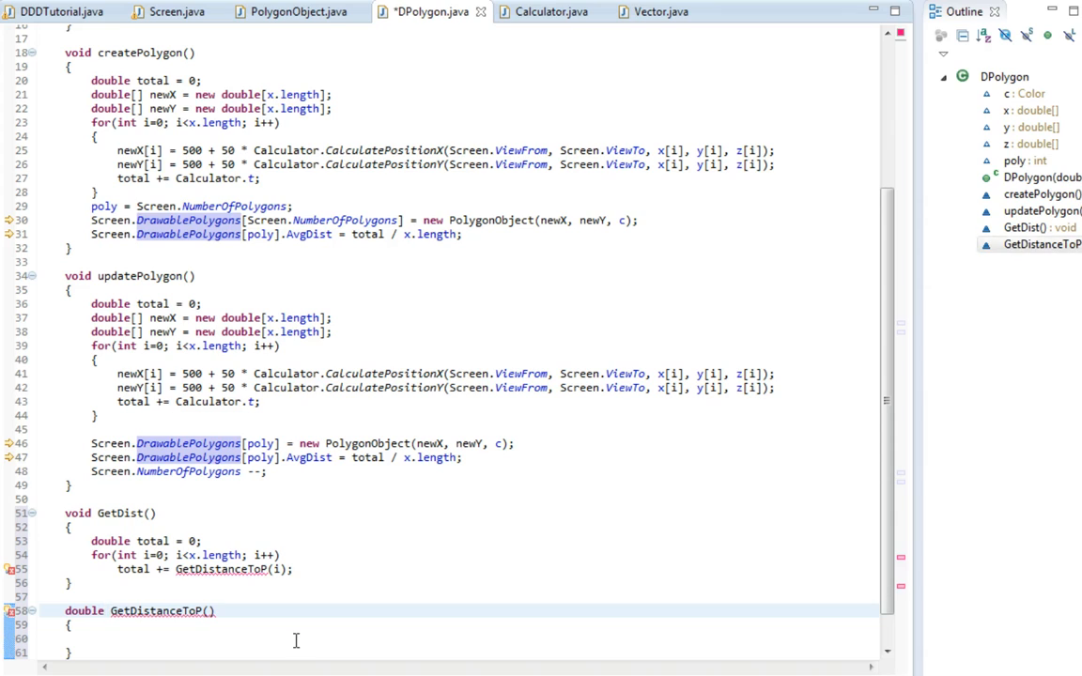
text(retu)
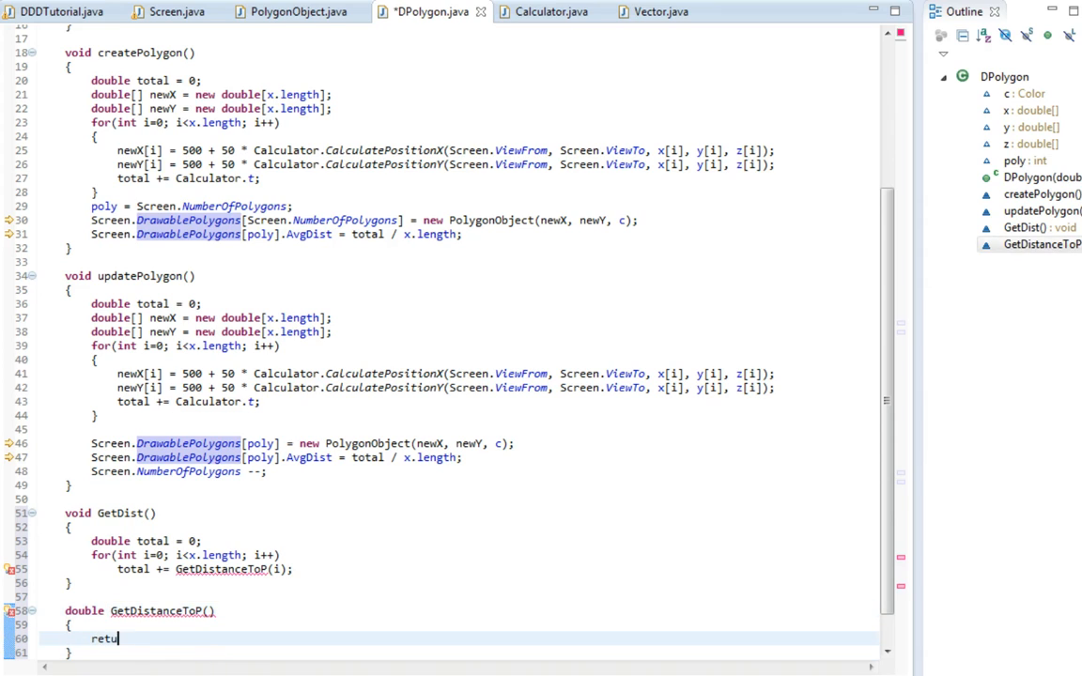
text(rn 0;)
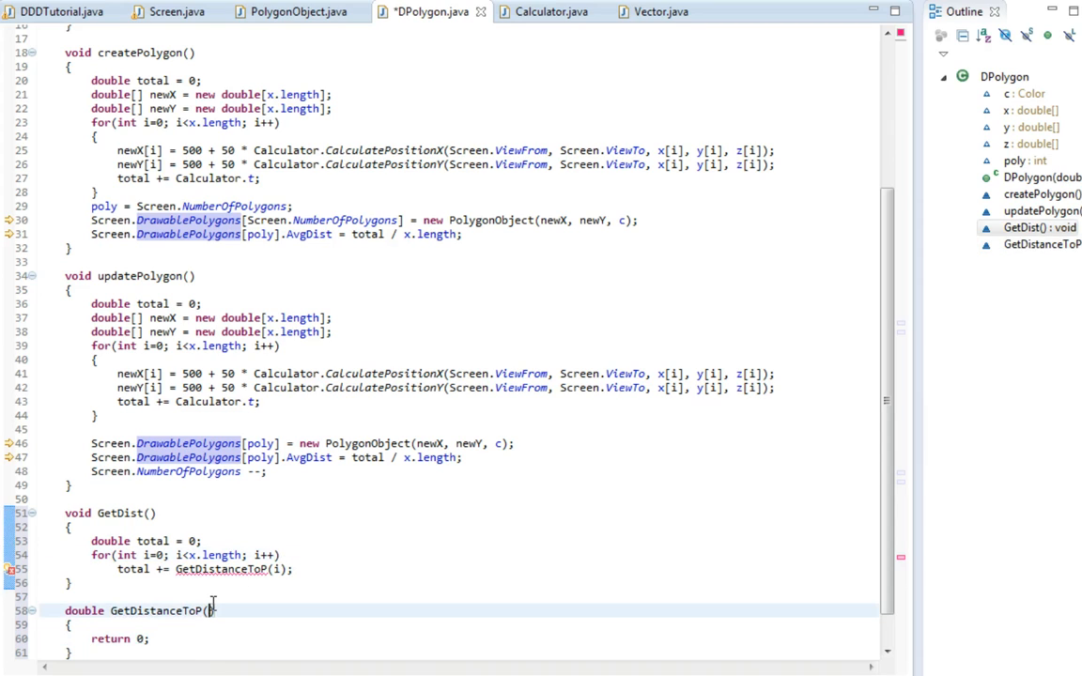
text(int i)
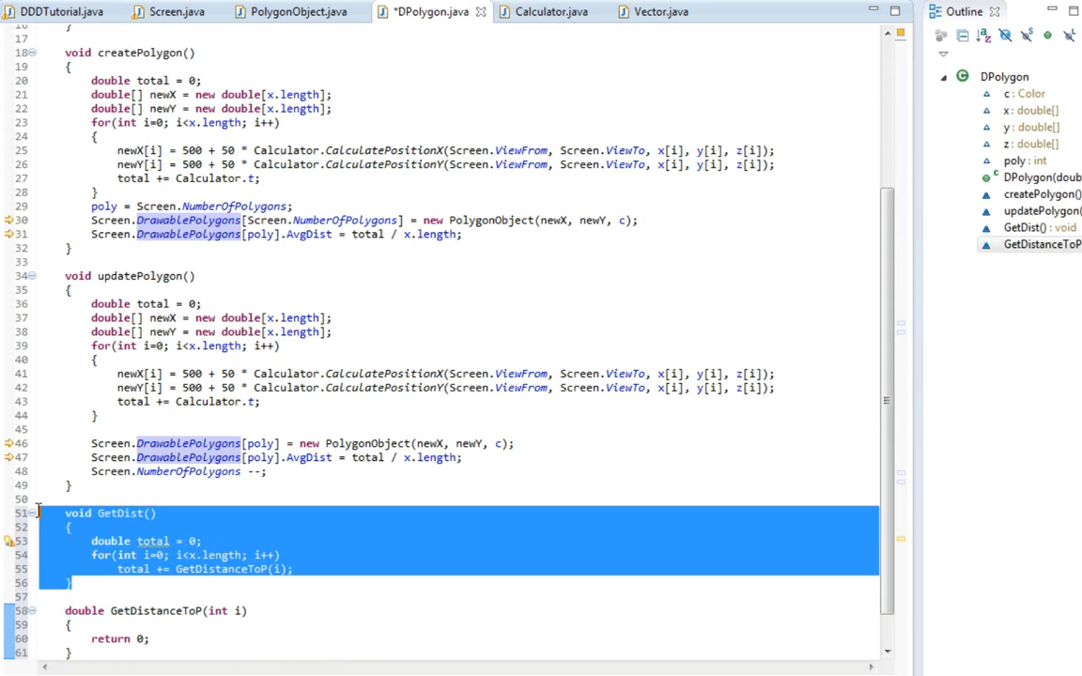
click(207, 541)
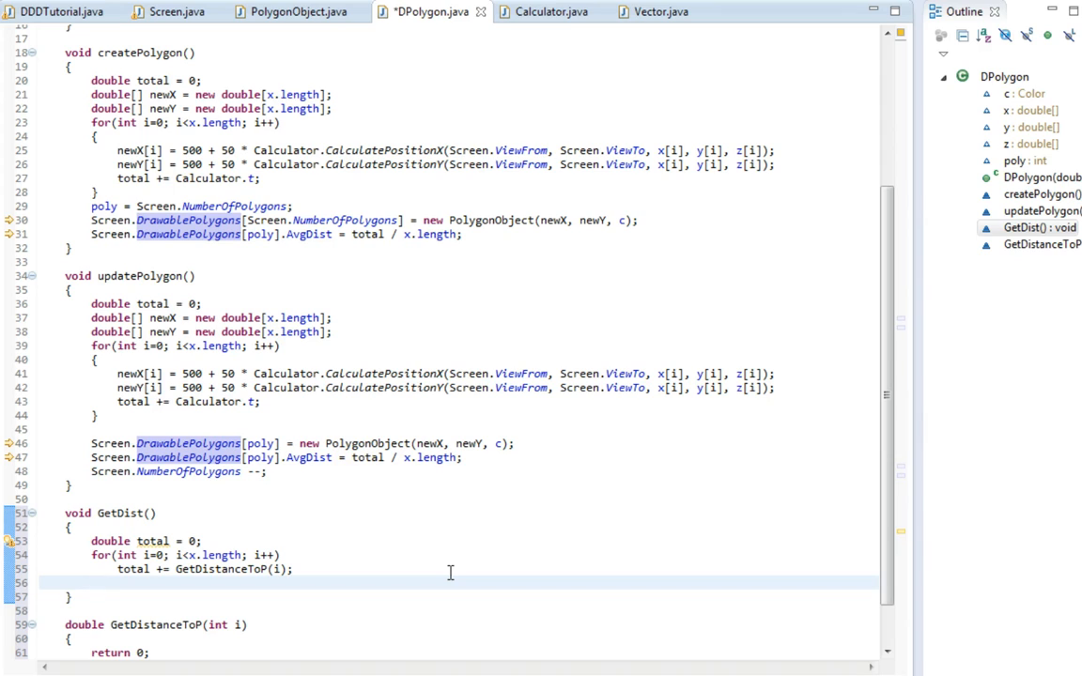
Make GetDist return a double: total / x.length after the loop.
text(t)
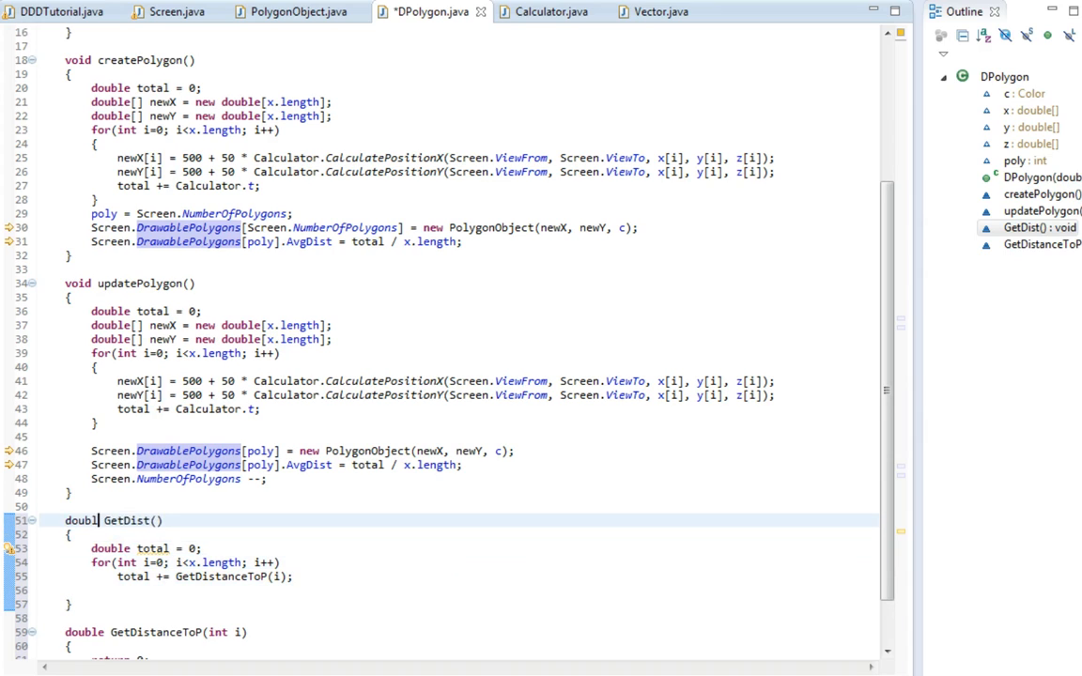
text(return)
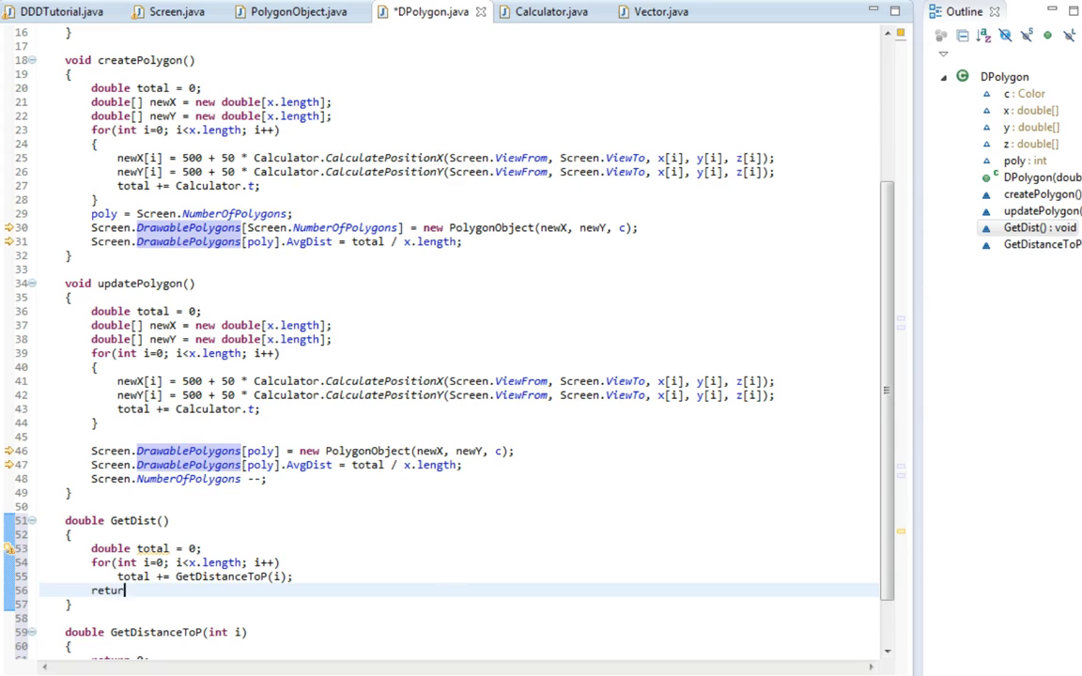
text(total &/)
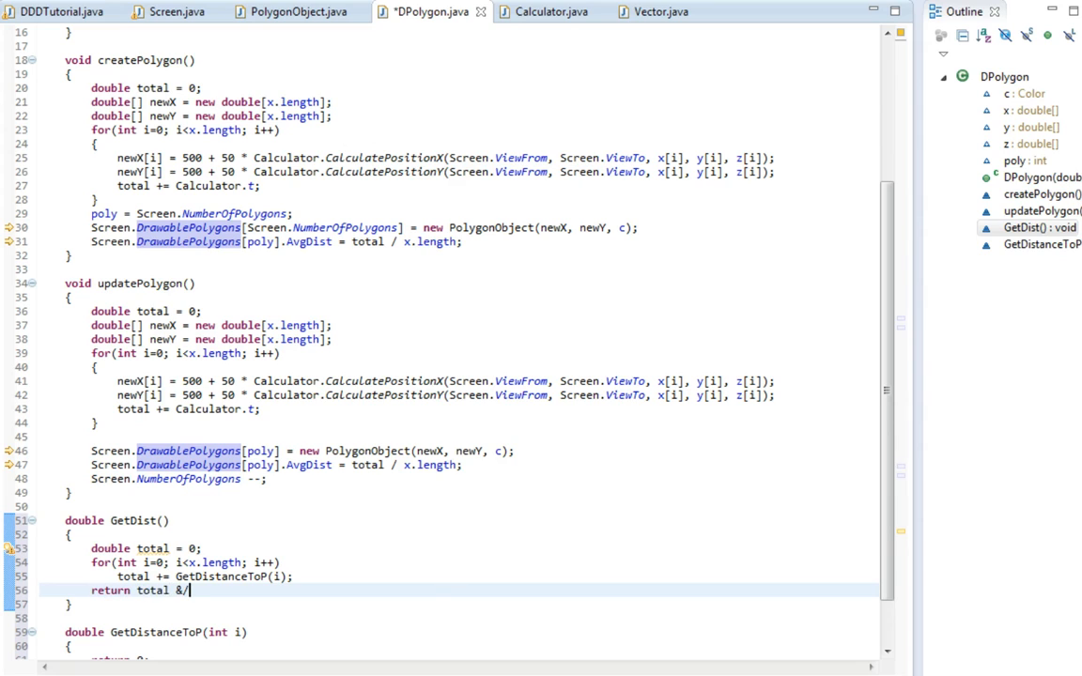
text(x.length;)
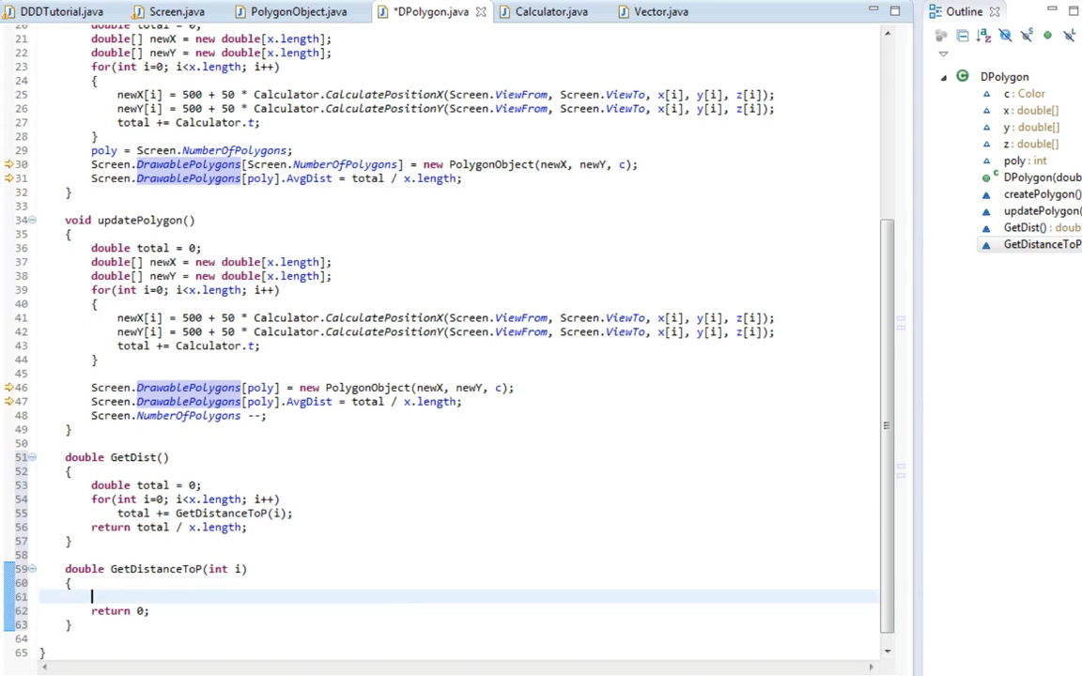
mouse_move(406, 578)
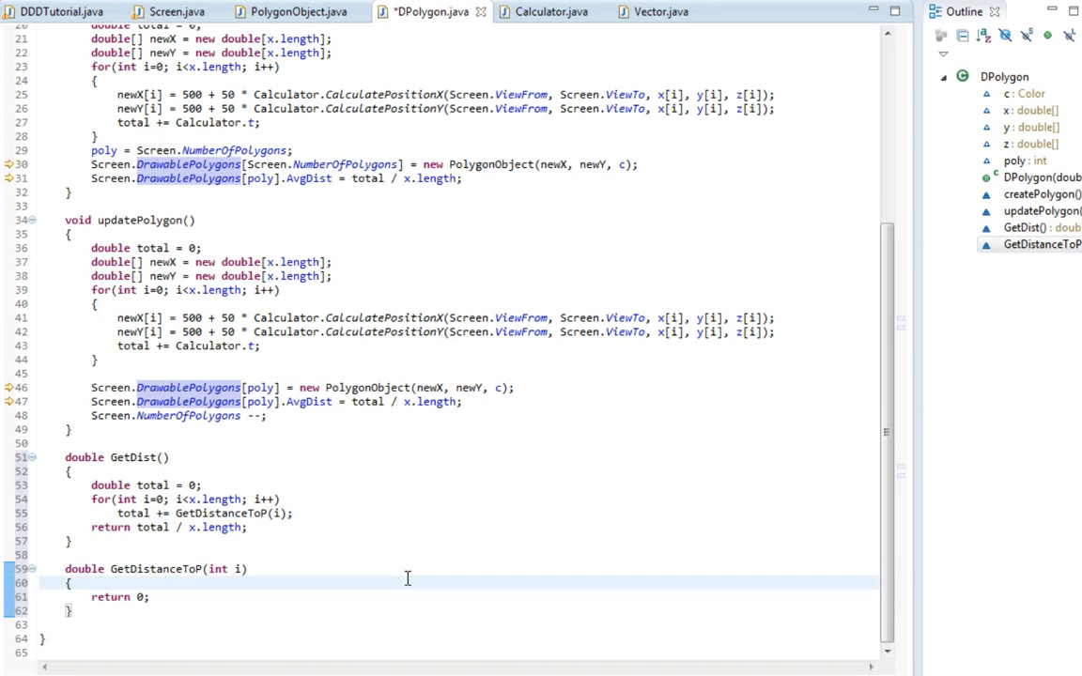
Replace the returned 0 with Math.sqrt(x[i]*x[i] + y[i]*y[i] + z[i]*z[i]).
double_click(139, 597)
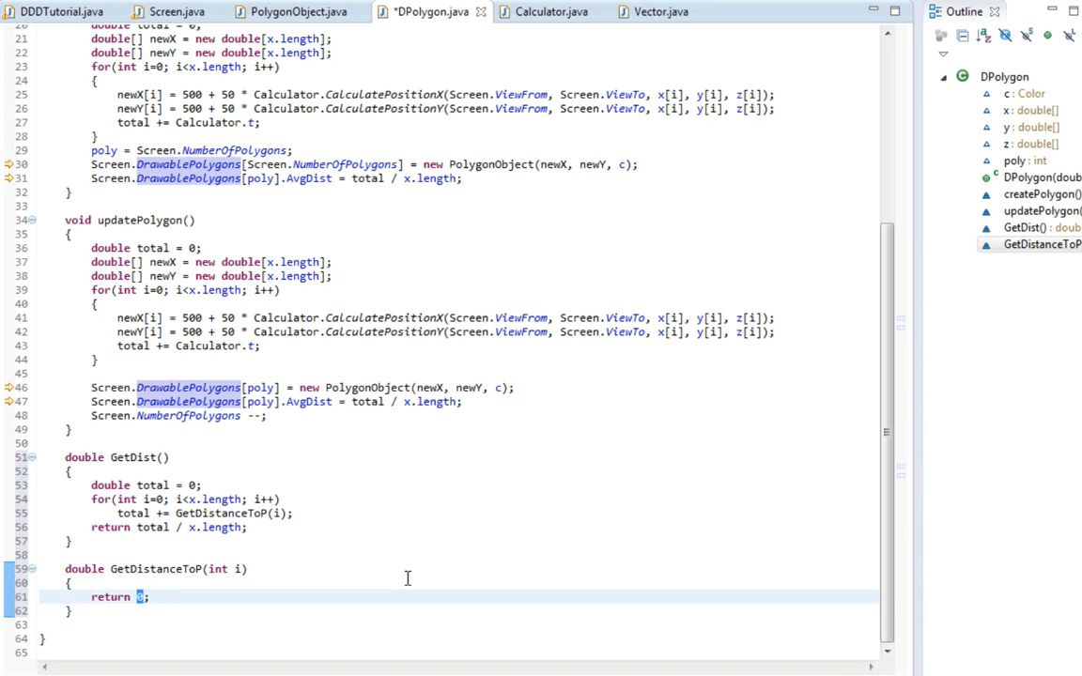
text(Math.sqrt(x[)
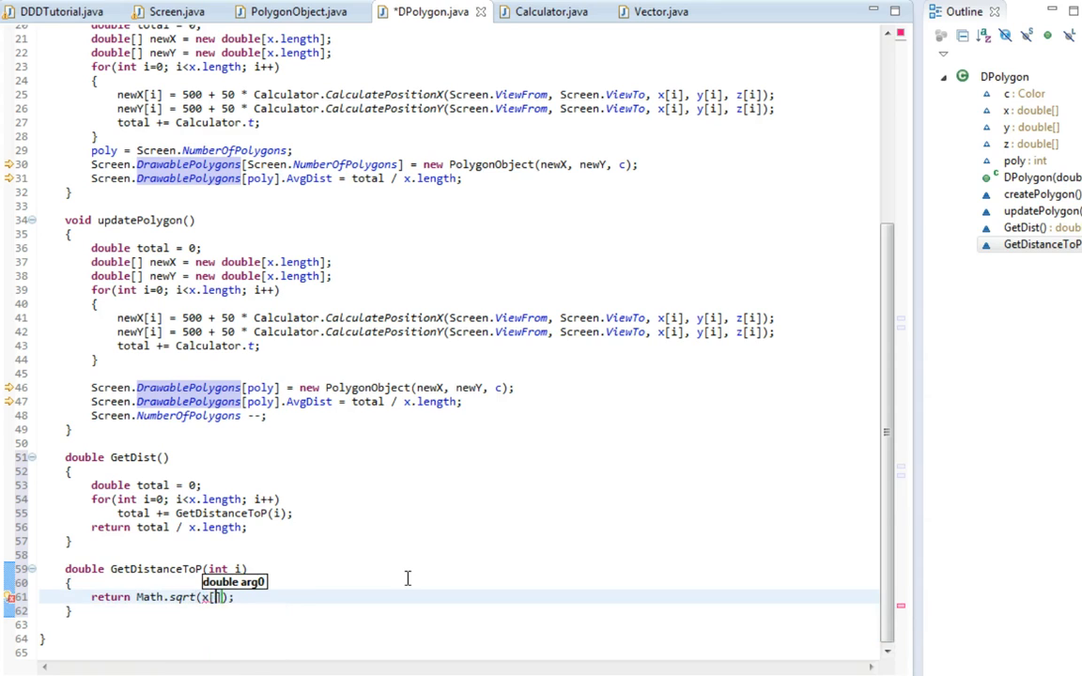
text(i]*x[i] + y[i]*y[i] + z[i]*z[i)
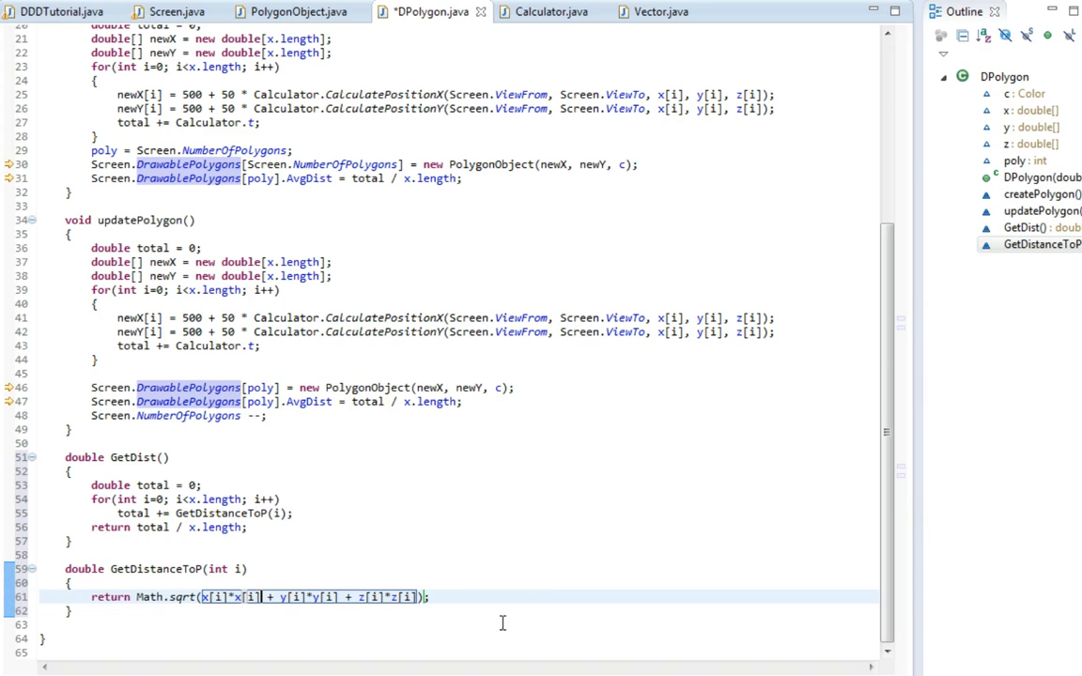
mouse_move(382, 608)
text(()
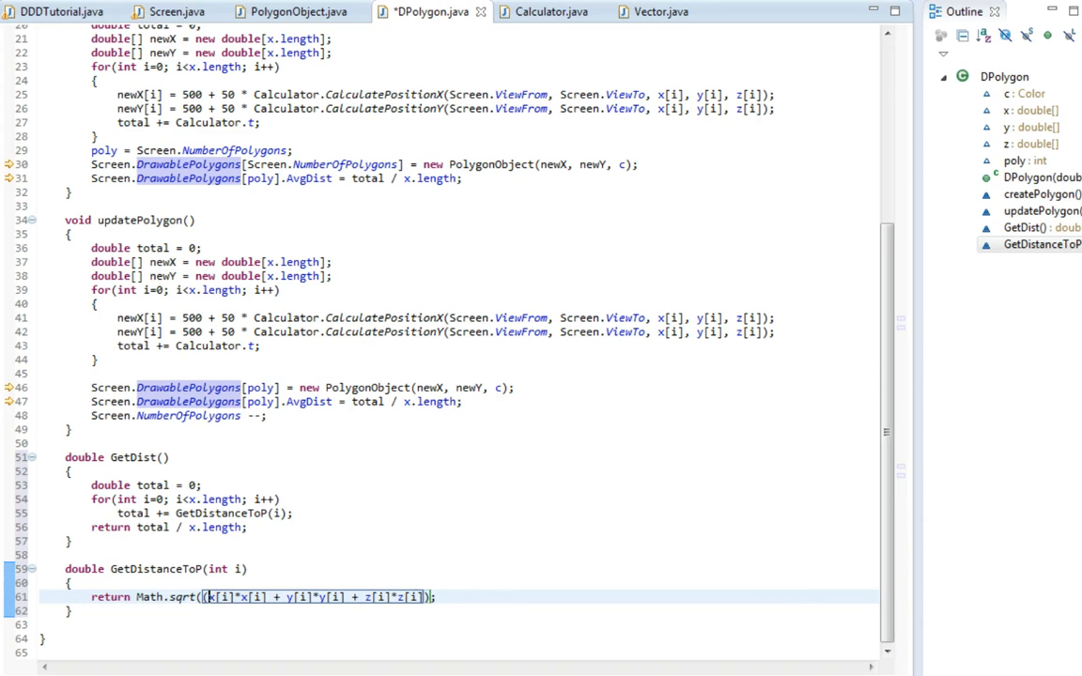
Rewrite each term as (Screen.ViewFrom[n]-coord[i]) squared, breaking the formula across three lines.
text(ViewF)
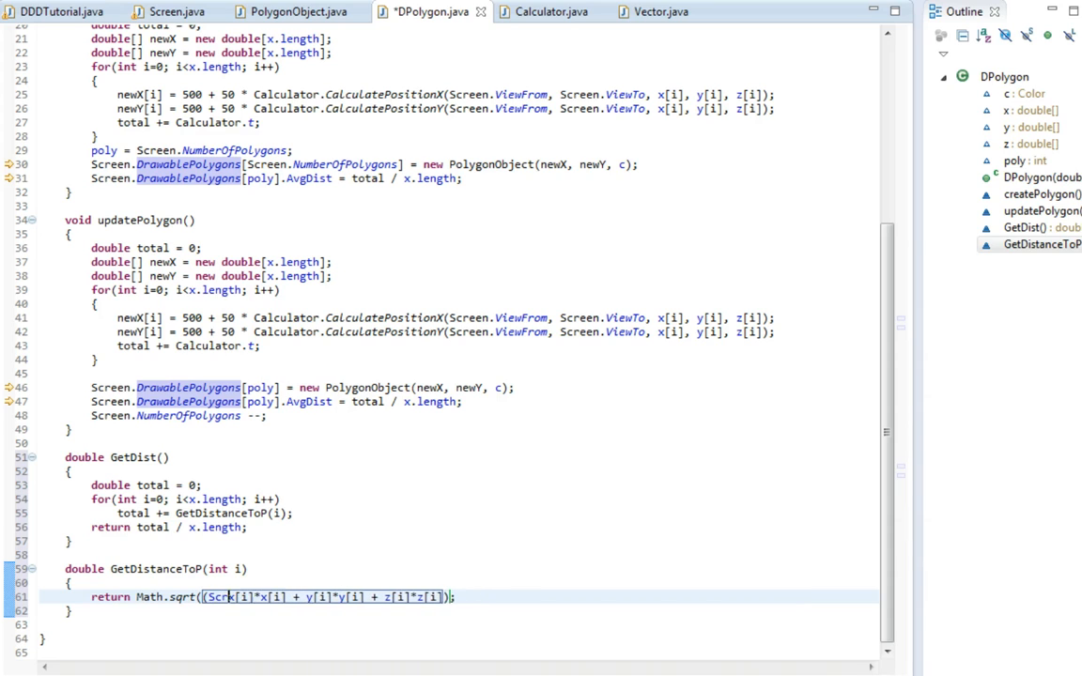
text(Screen.ViewFrom[0)
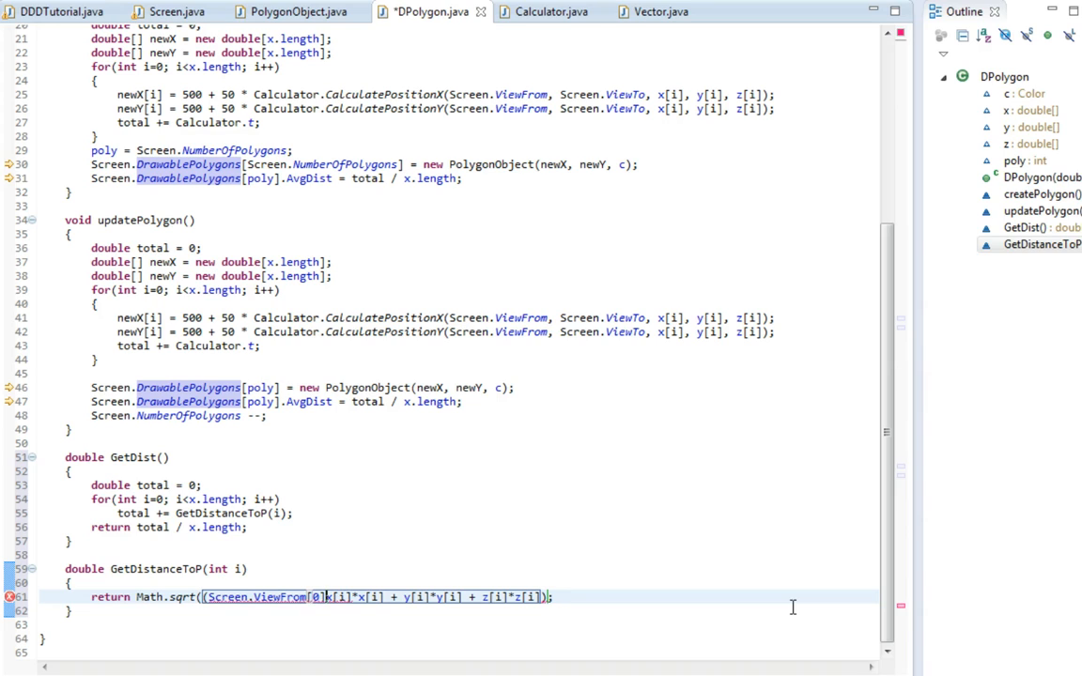
text(-)
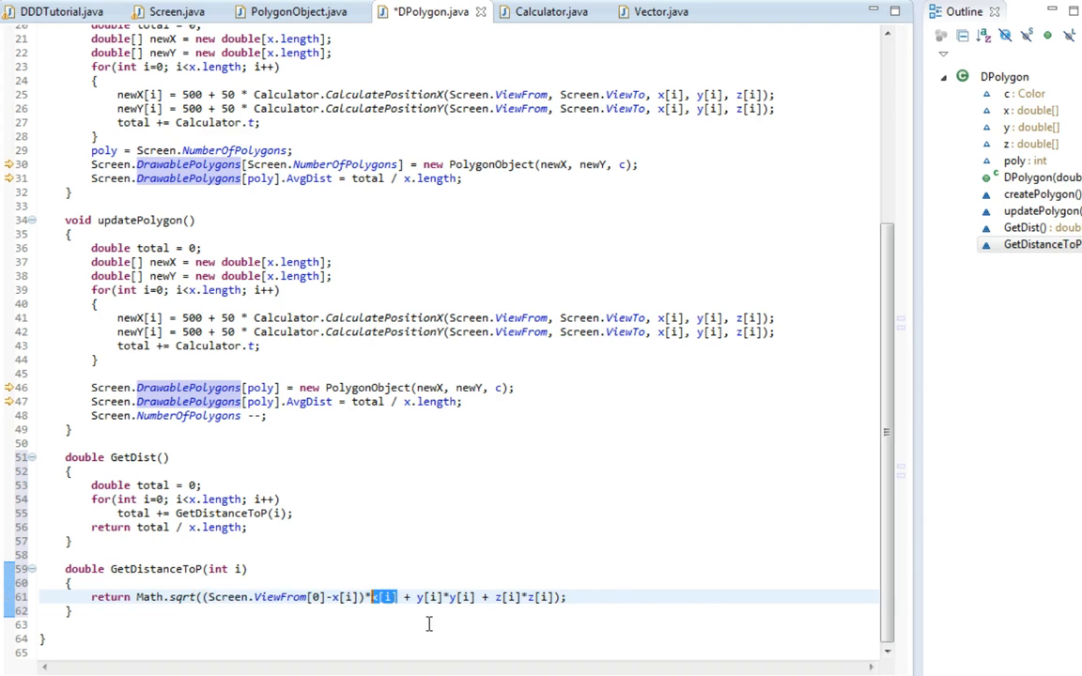
text((Screen.ViewFrom[0]-x[i]))
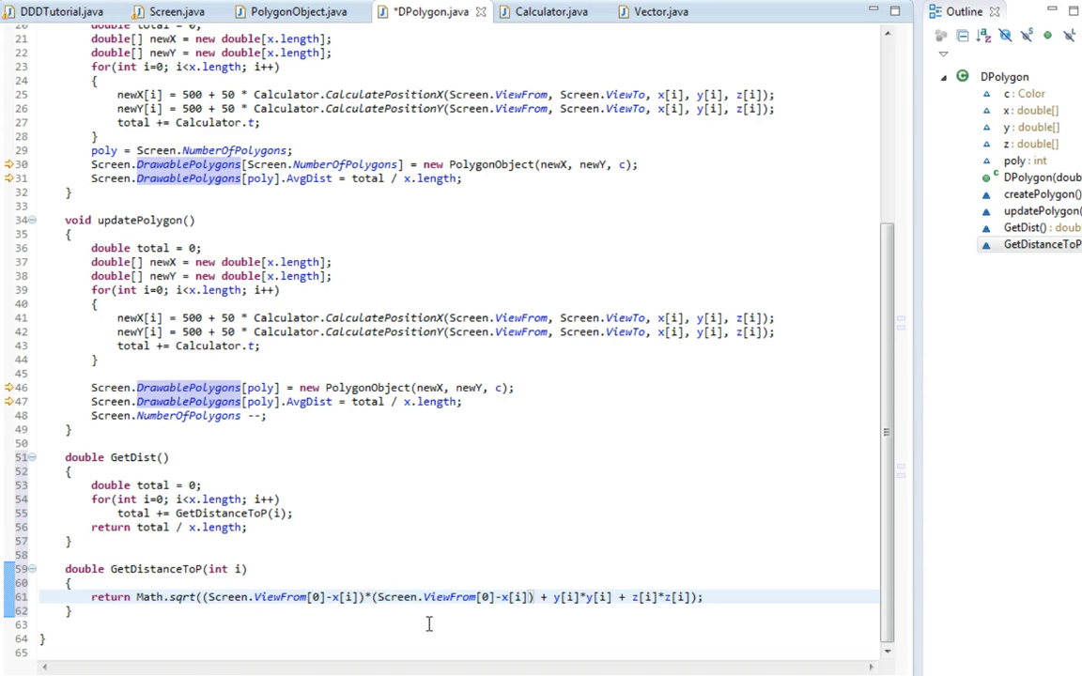
double_click(447, 597)
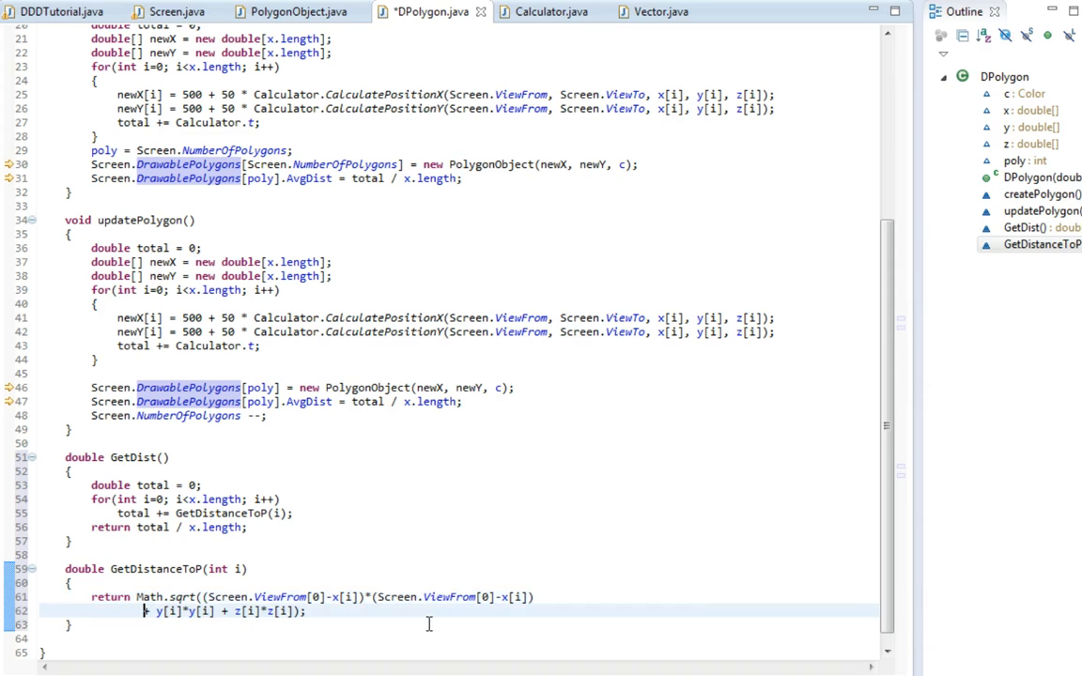
drag(251, 597, 537, 597)
text((Screen.ViewFrom[2]-z[i])*(Screen.ViewFrom[2]-z[i]))
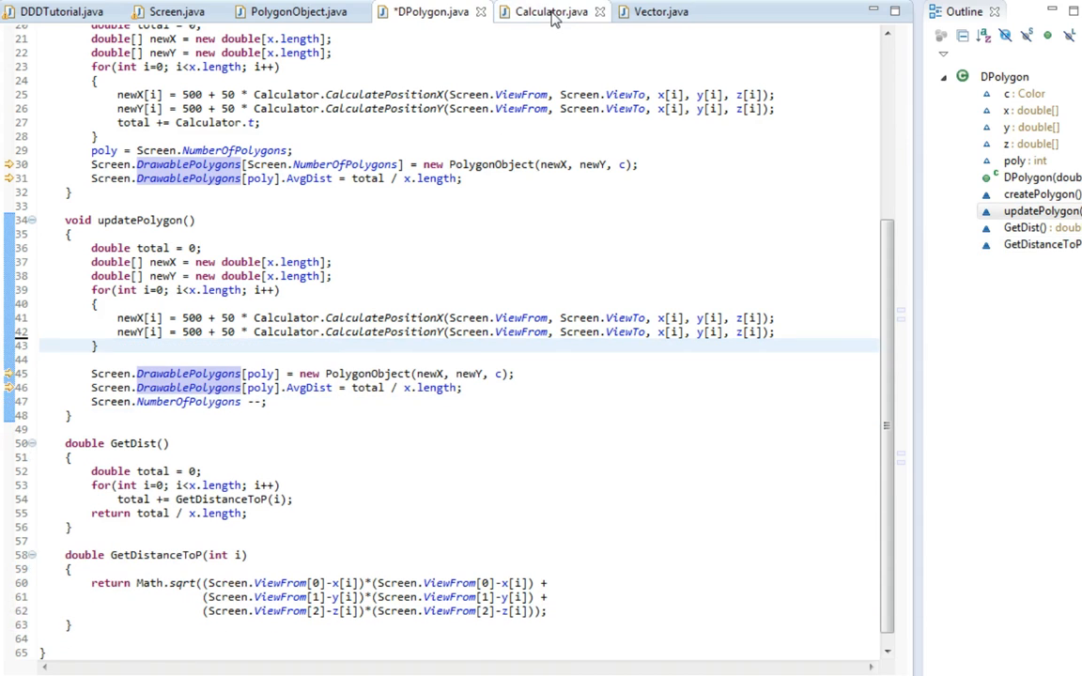
click(544, 11)
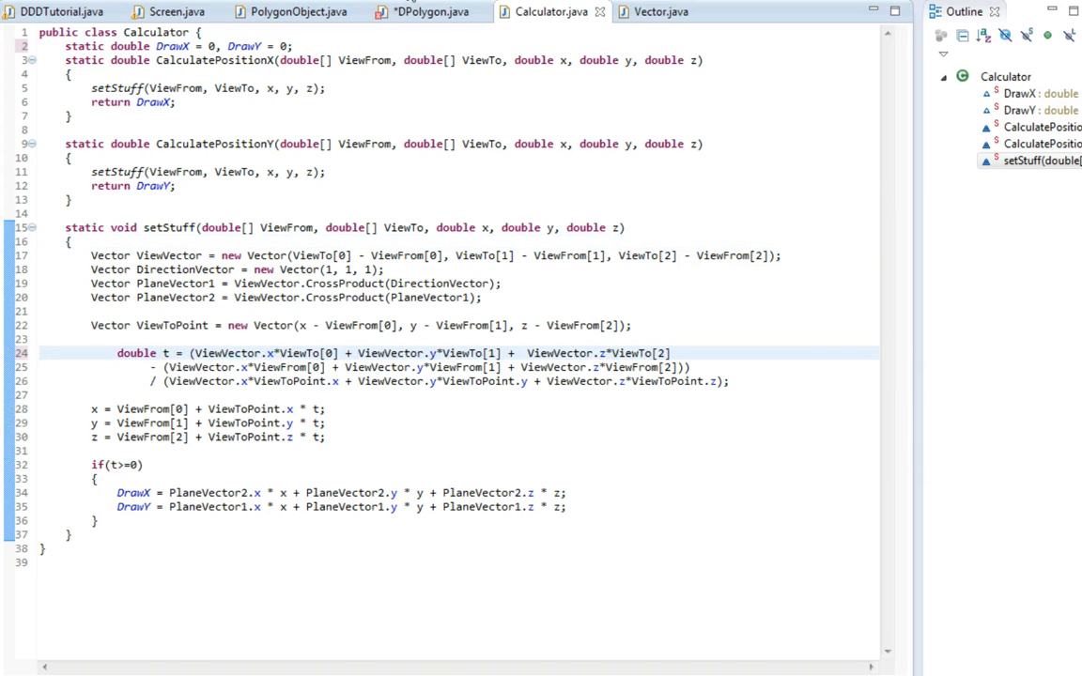
click(422, 11)
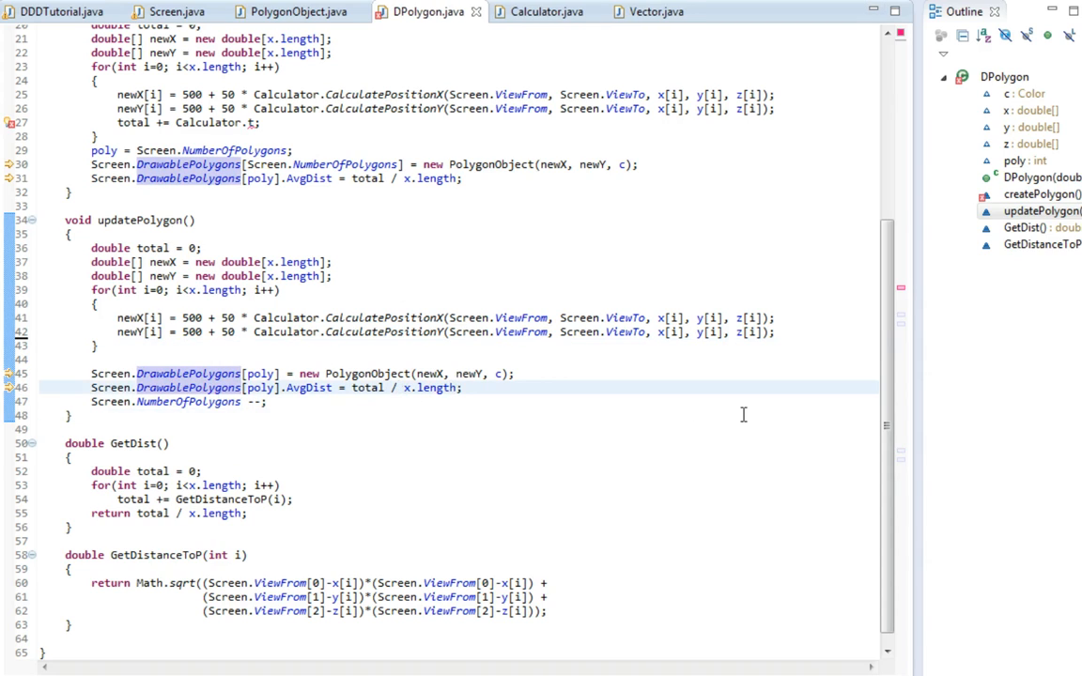
Set AvgDist = GetDist() in updatePolygon and createPolygon, drop the old total lines, and save.
double_click(403, 386)
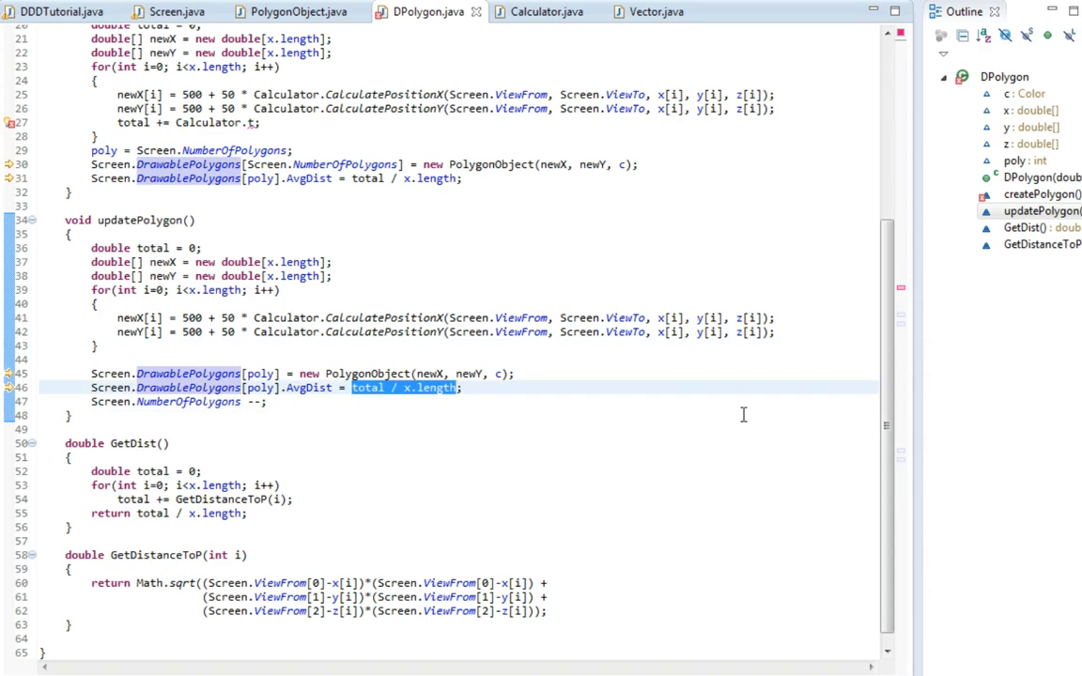
text(GetDist())
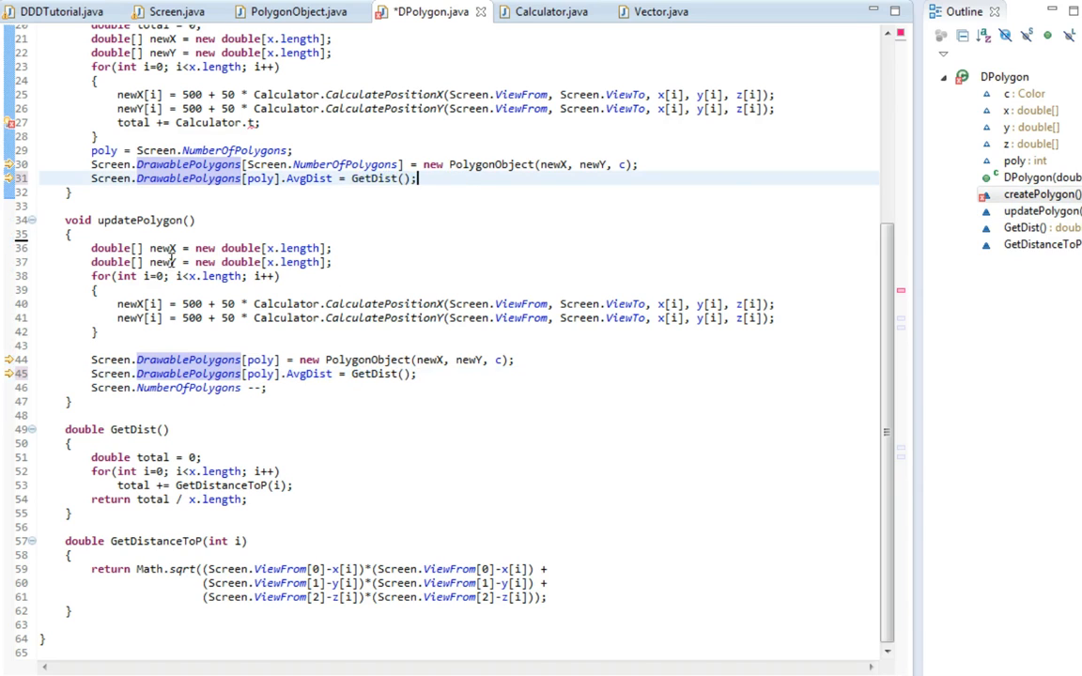
scroll(up, 3)
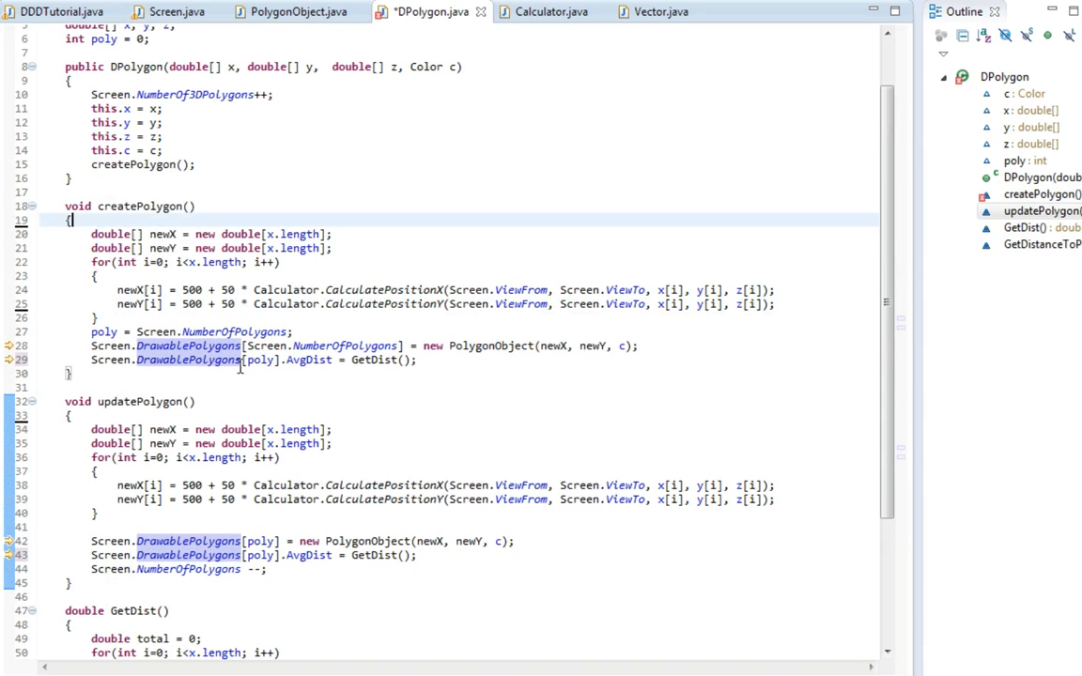
key(ctrl+s)
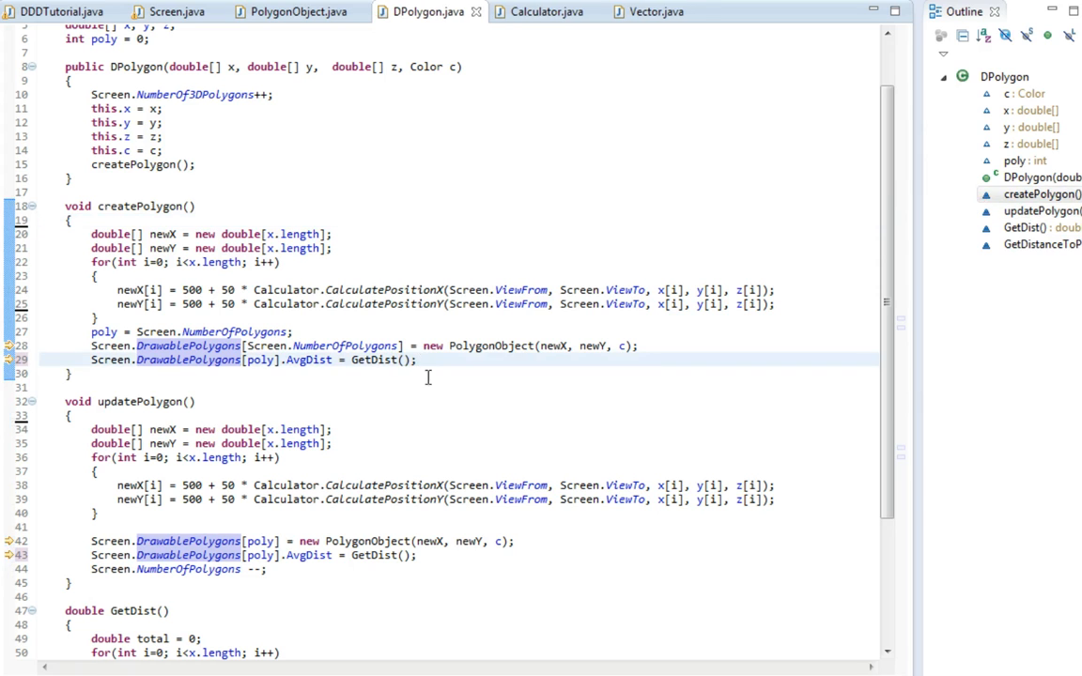
scroll(down, 3)
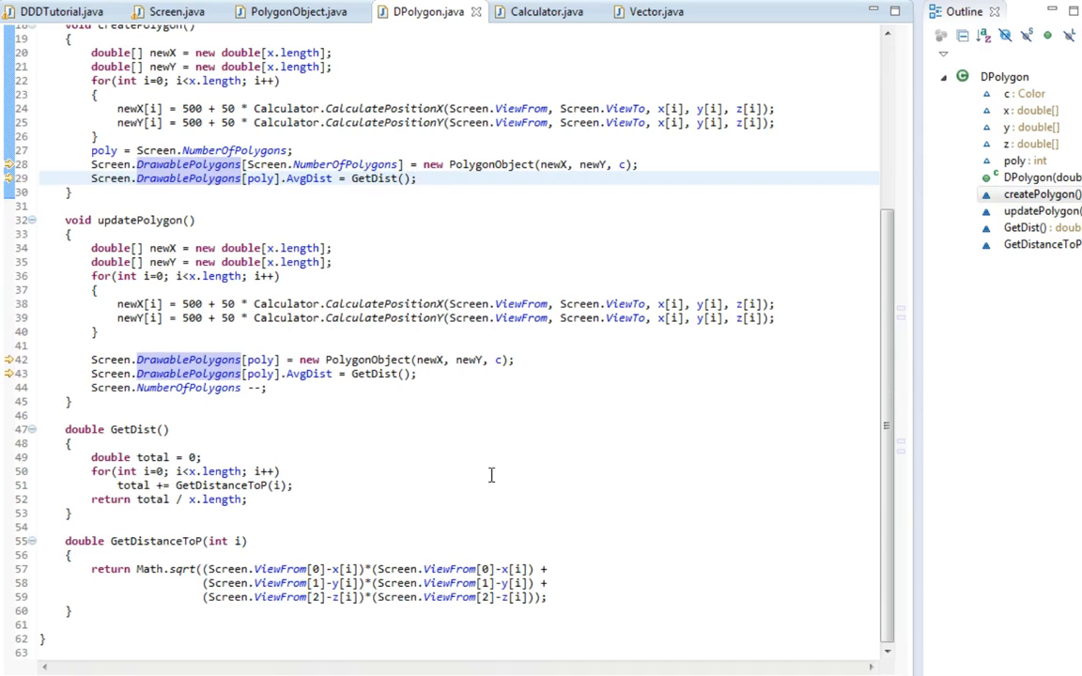
mouse_move(462, 448)
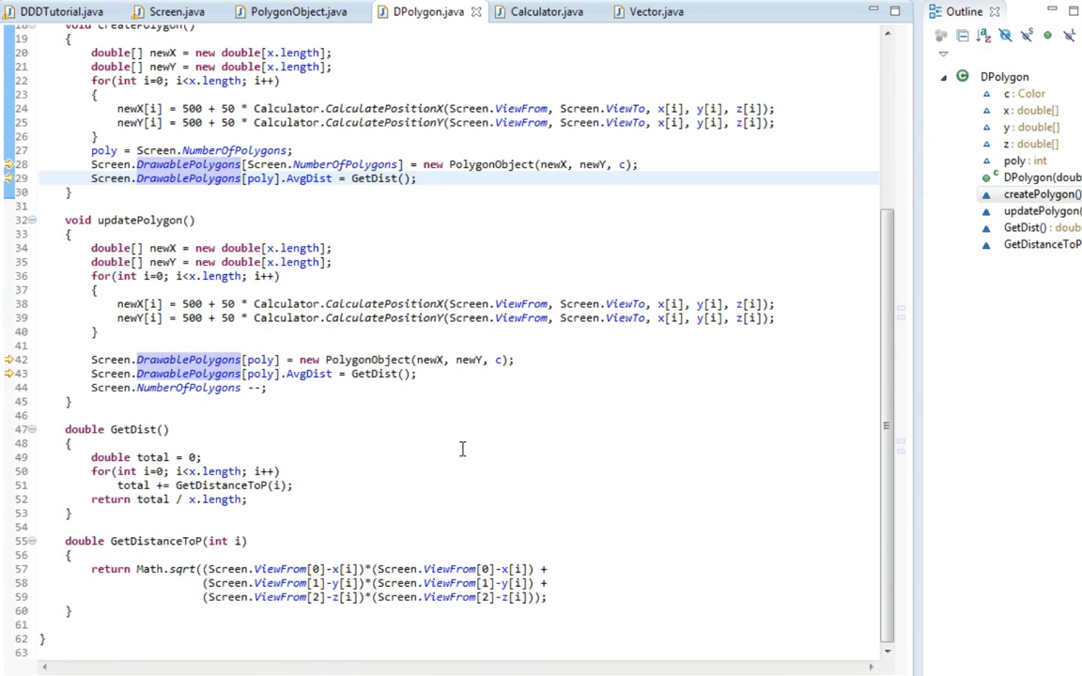